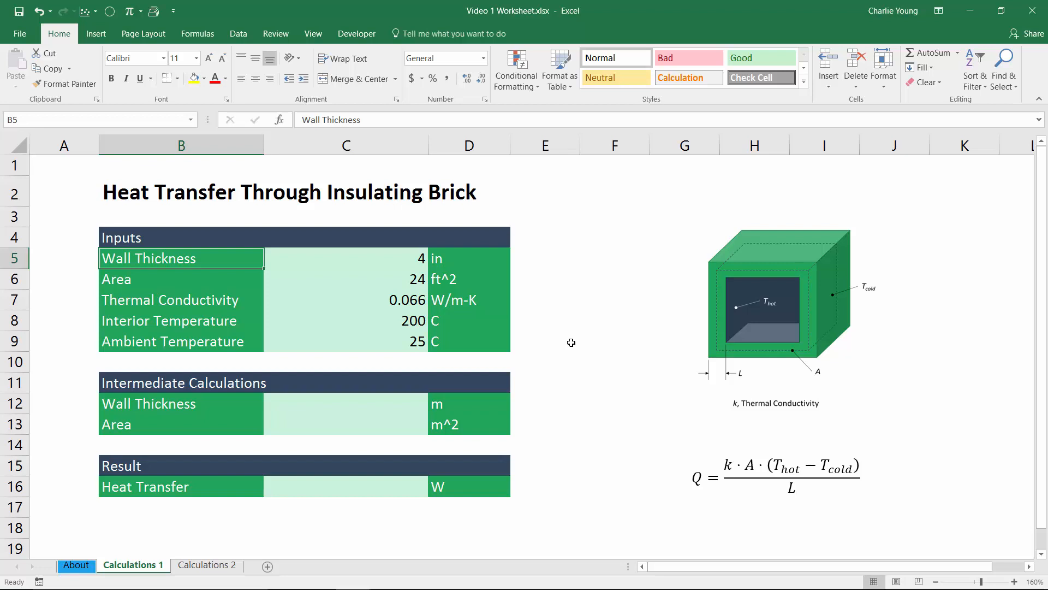
mouse_move(565, 345)
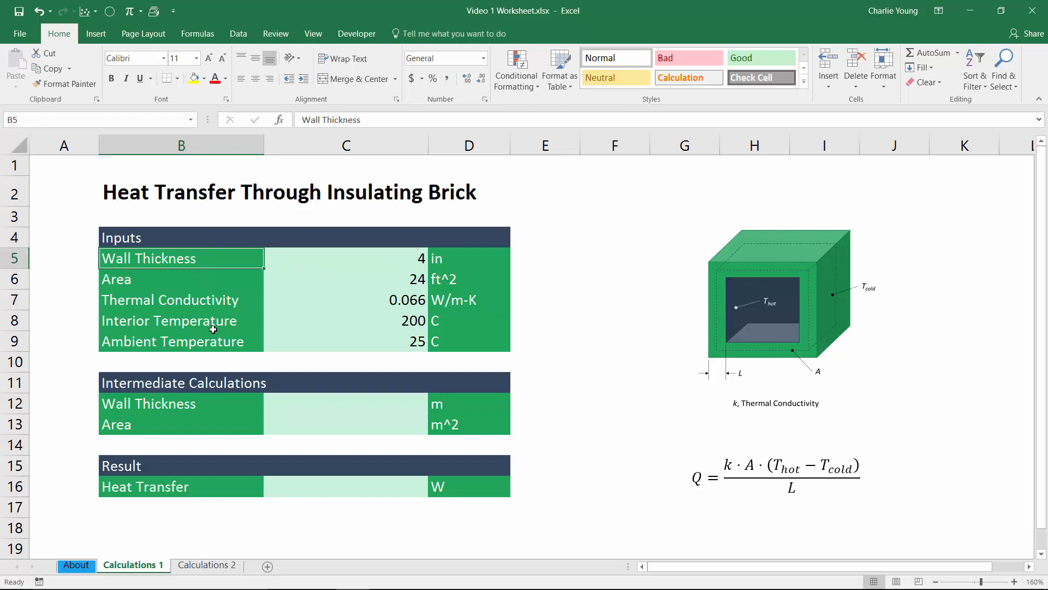
Step: Review the temperature inputs and the inch and ft^2 units, then move to the empty Wall Thickness value
left_click(180, 278)
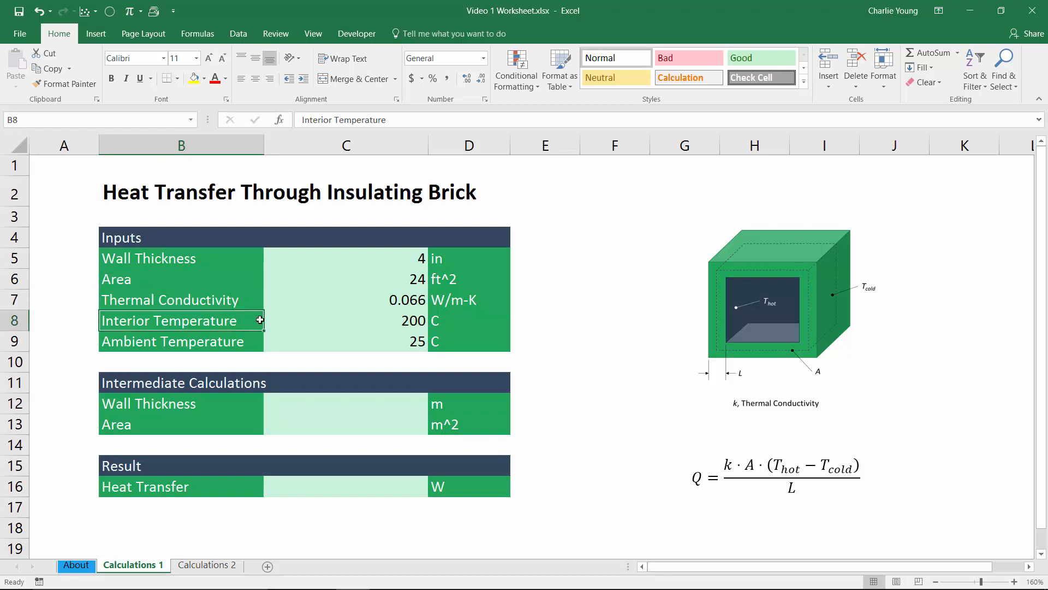
left_click(180, 341)
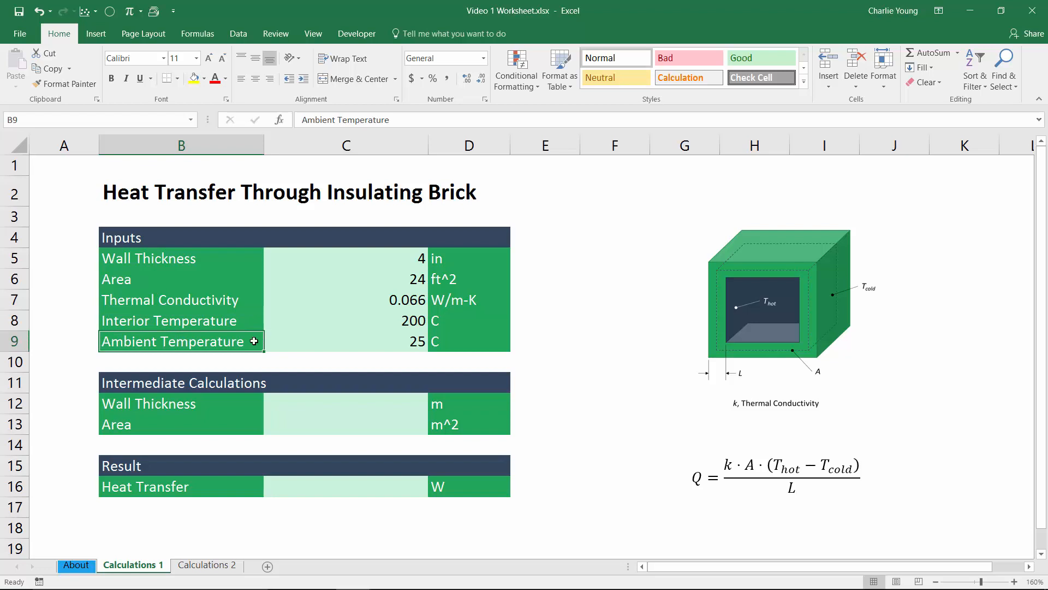
left_click(440, 259)
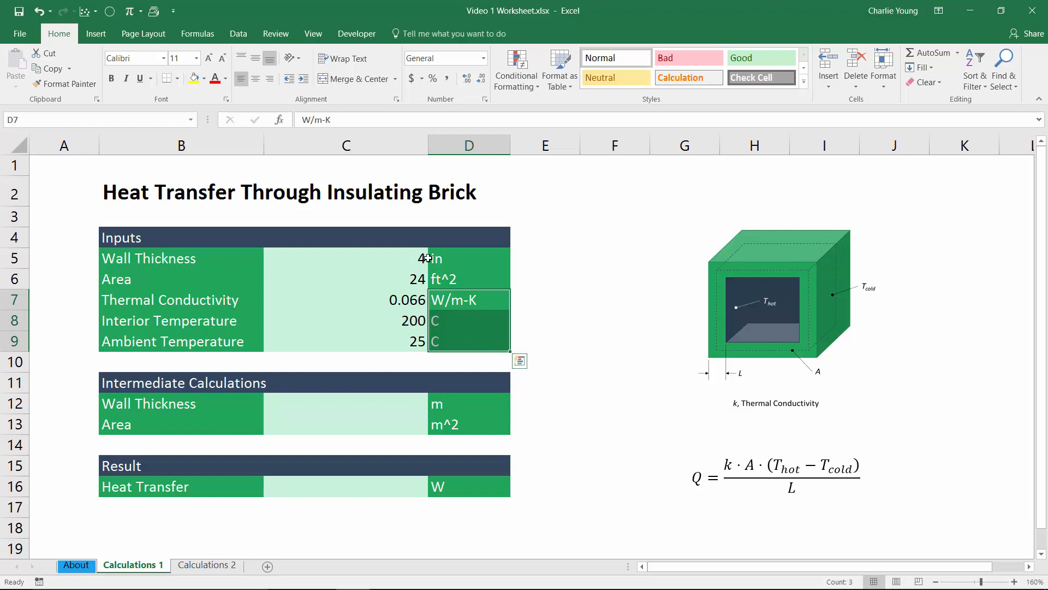
left_click(468, 258)
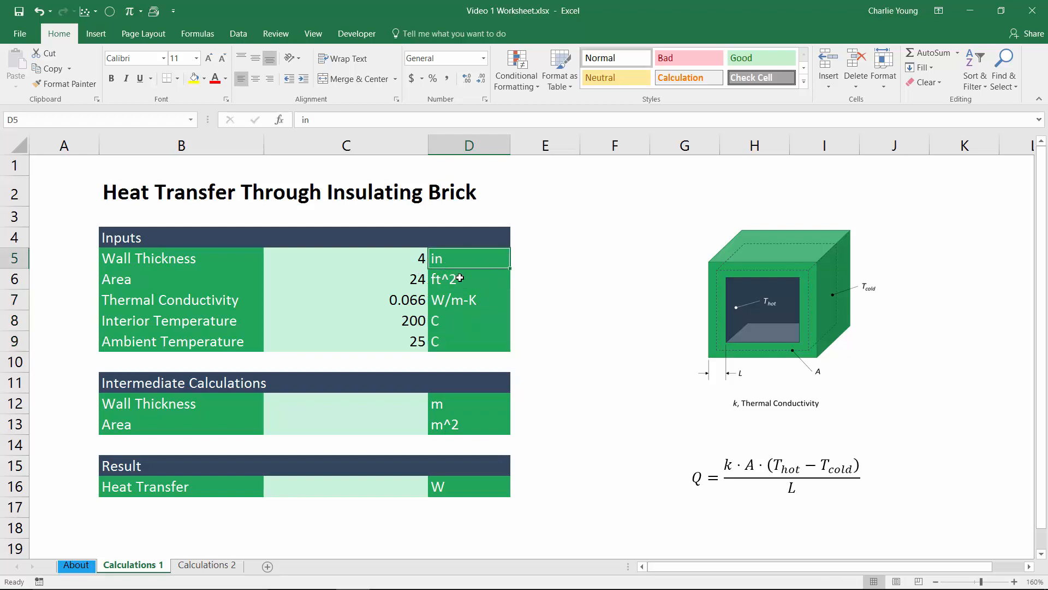
left_click(469, 279)
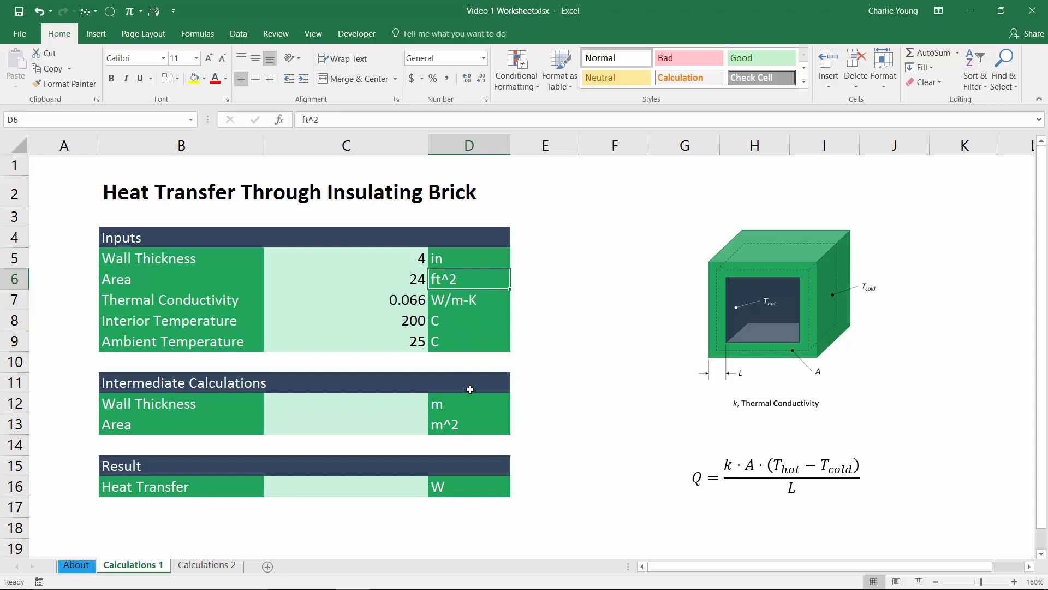
left_click(468, 403)
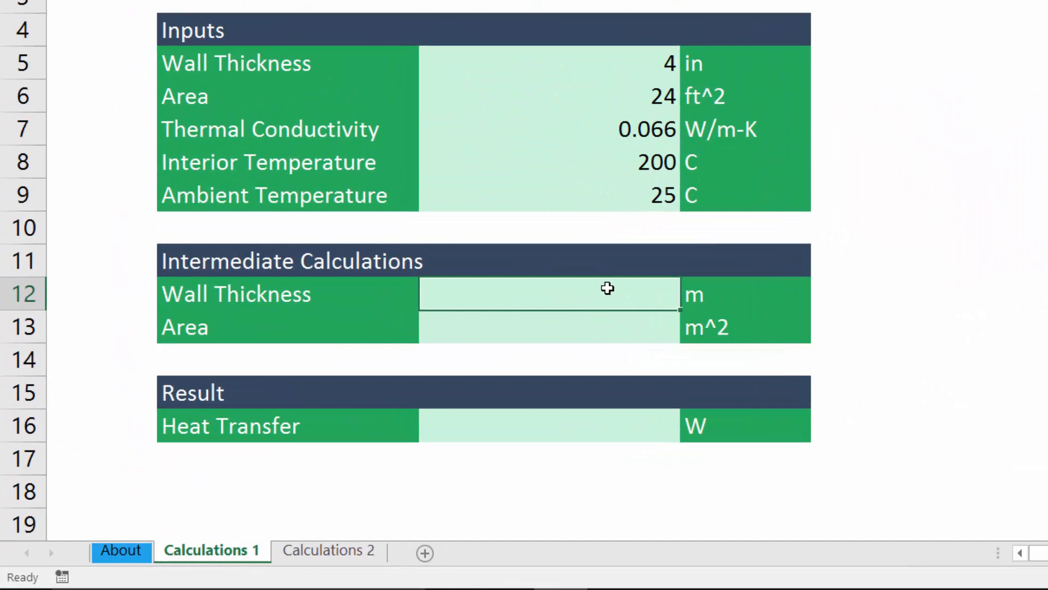
Step: Enter =convert(C5,"in","m") so the 4 inch wall thickness becomes 0.10 m
type("=conv")
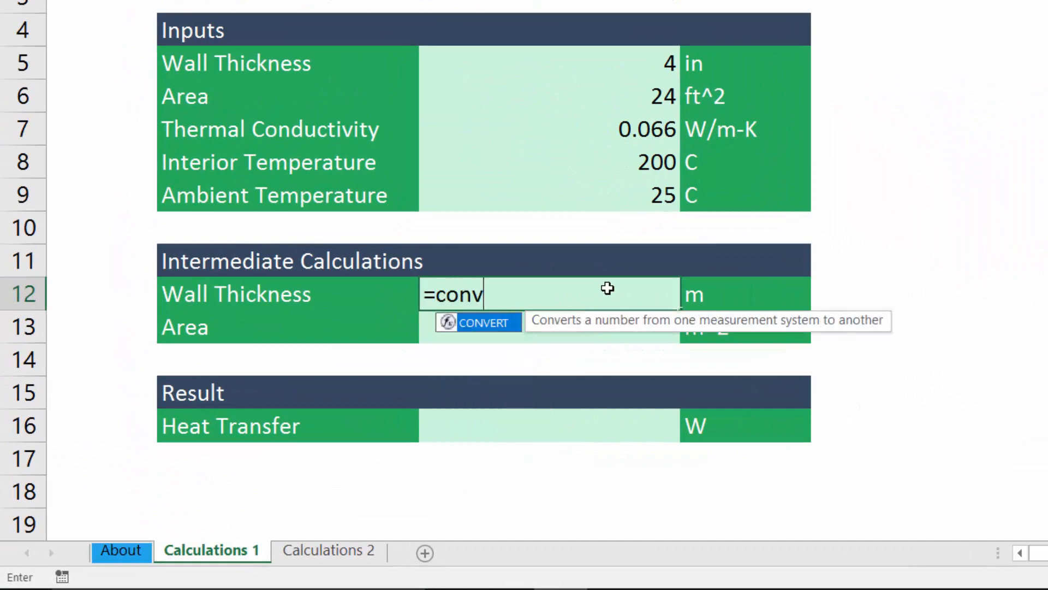
type("ert(C5")
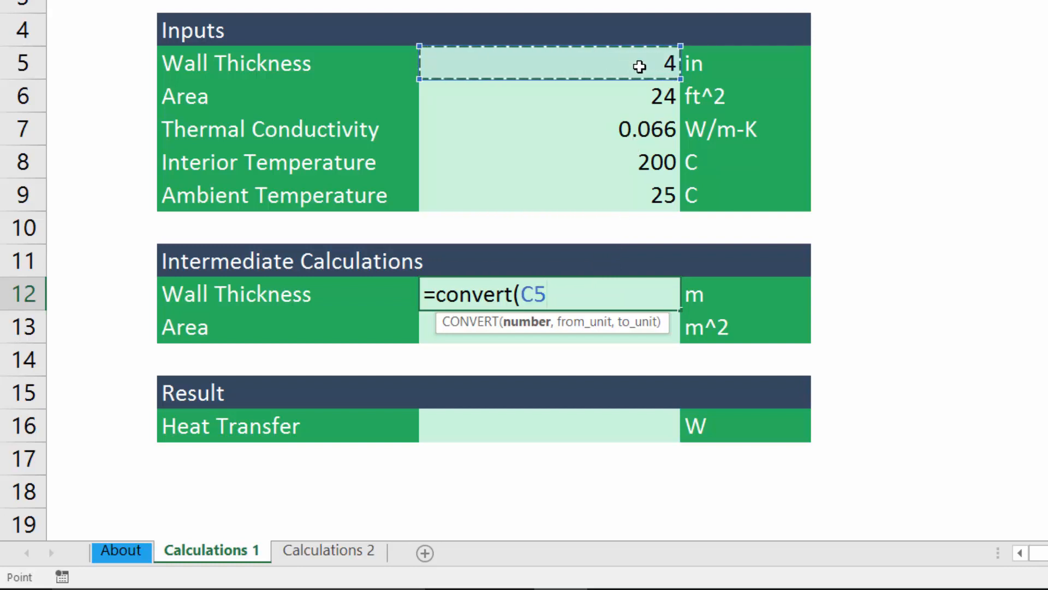
type(",")
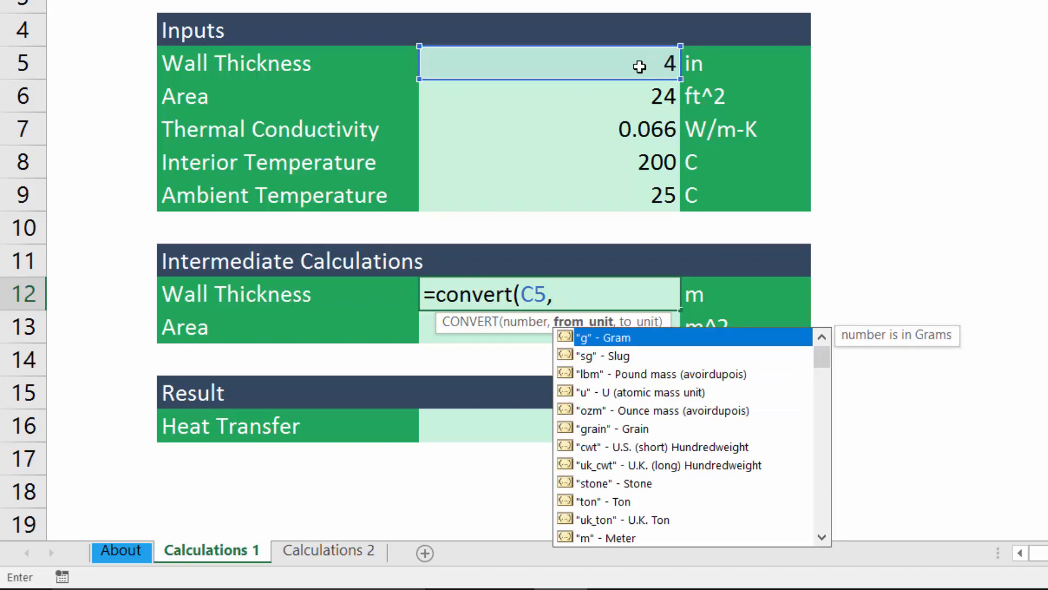
type("\"")
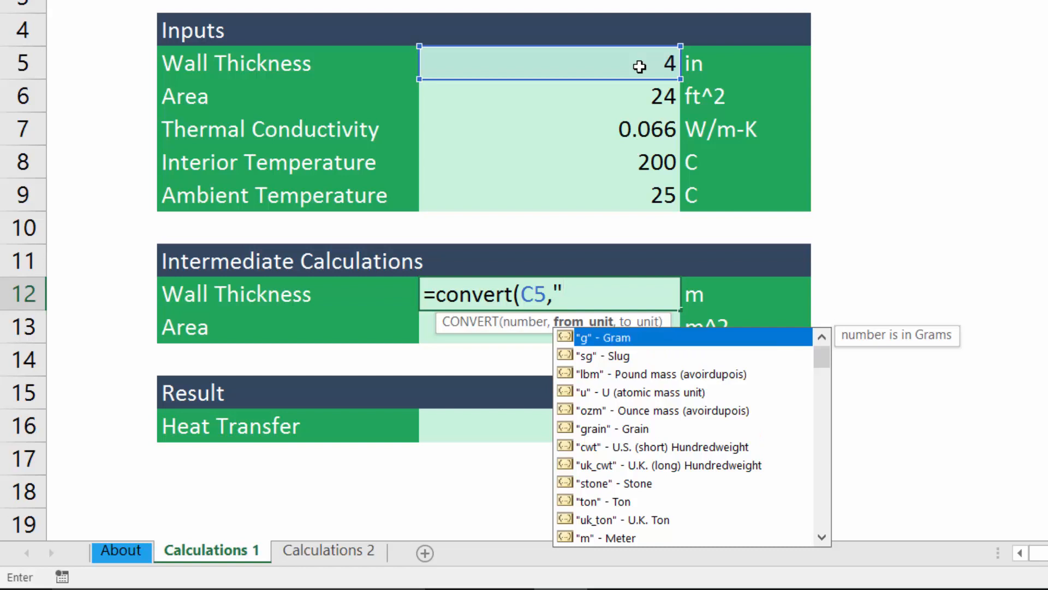
type("in\"")
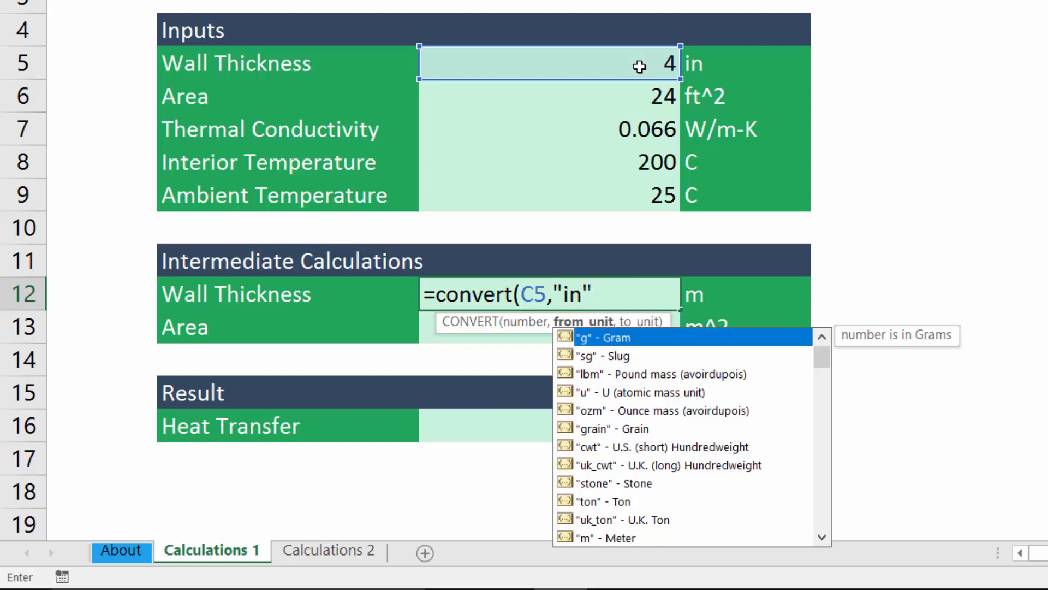
type(",")
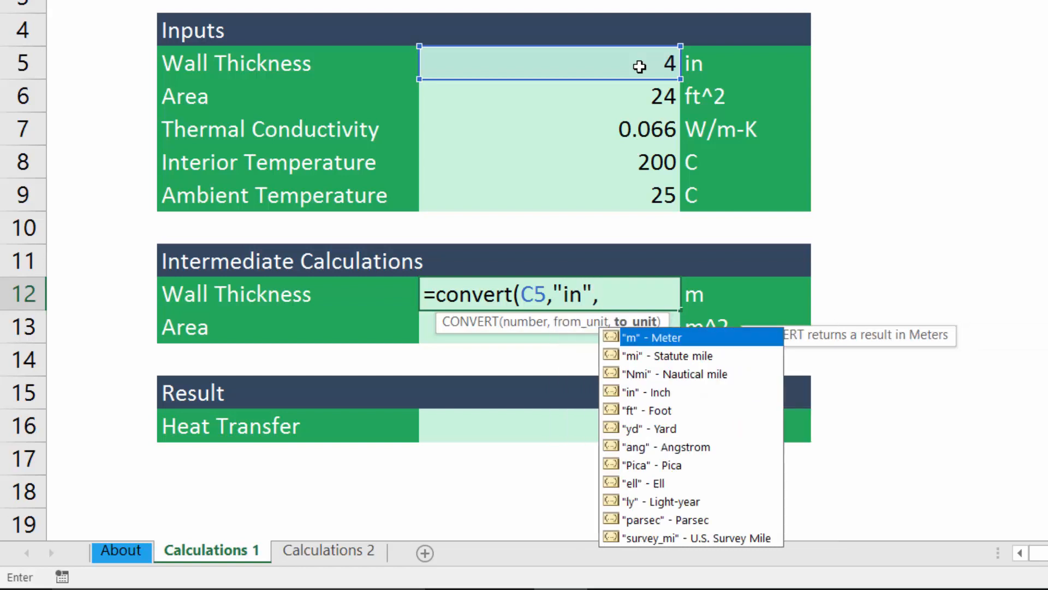
type("\"m\"")
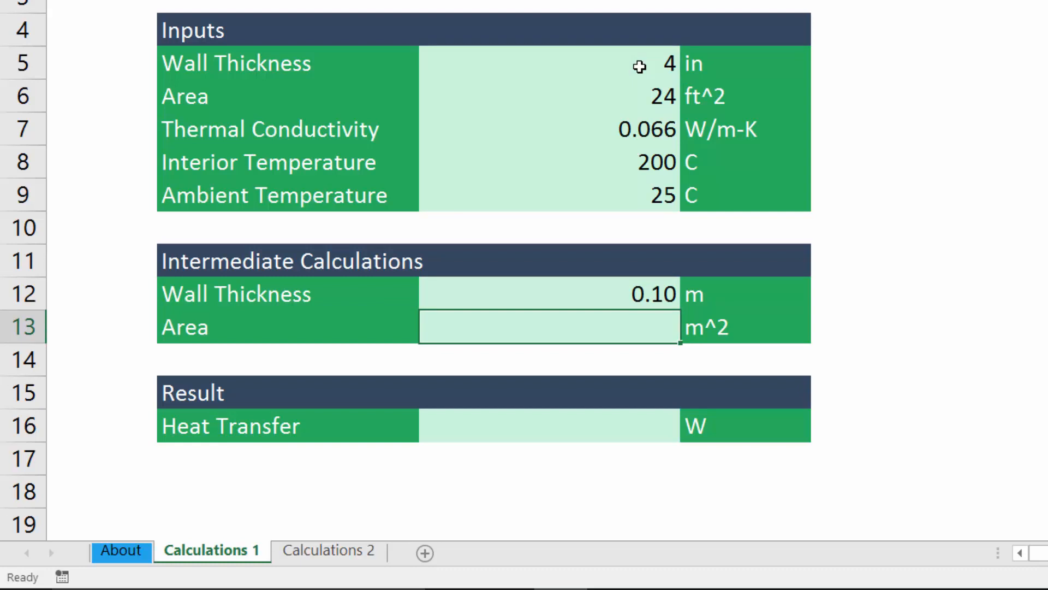
mouse_move(638, 293)
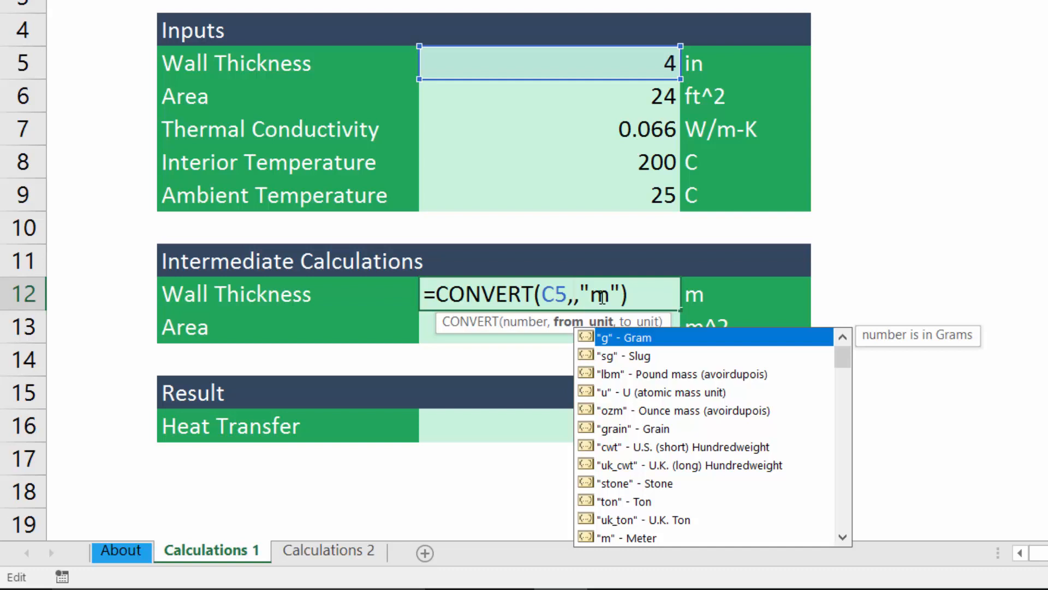
mouse_move(669, 149)
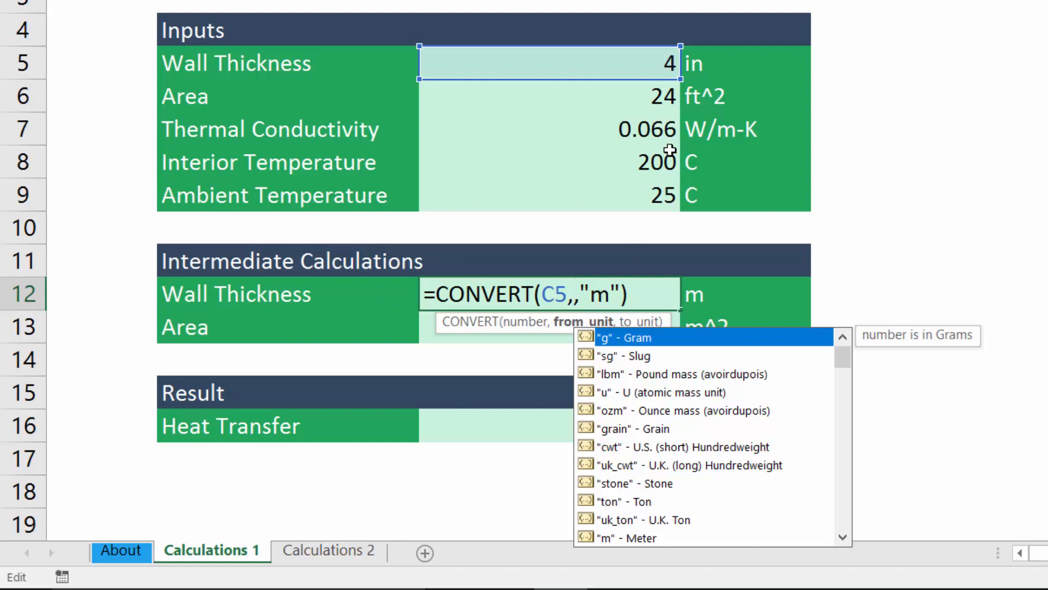
Step: Replace the typed "in" with a reference to unit cell D5, still giving 0.10 m
left_click(743, 64)
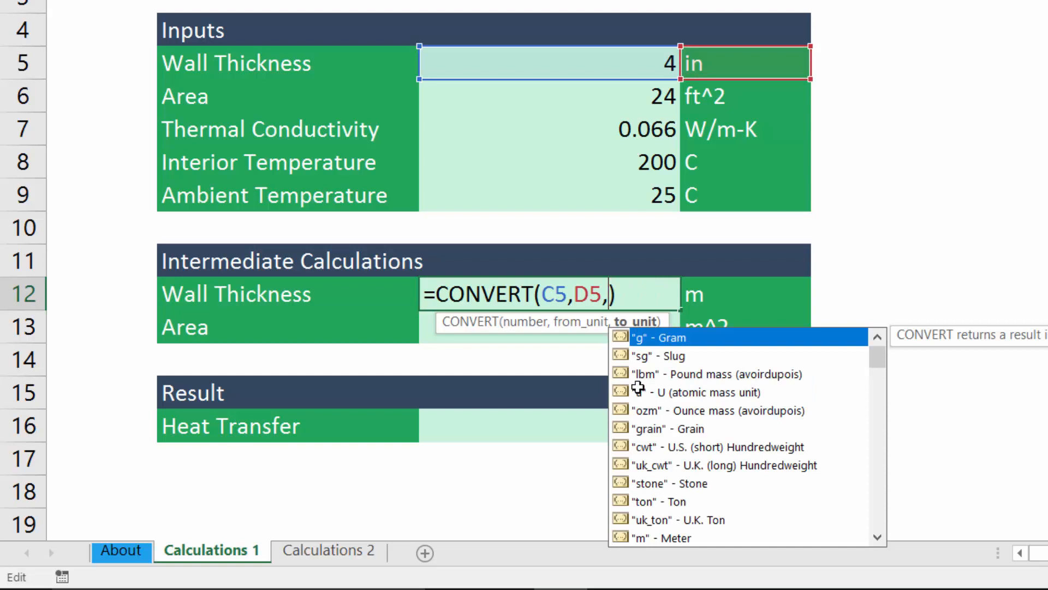
mouse_move(718, 284)
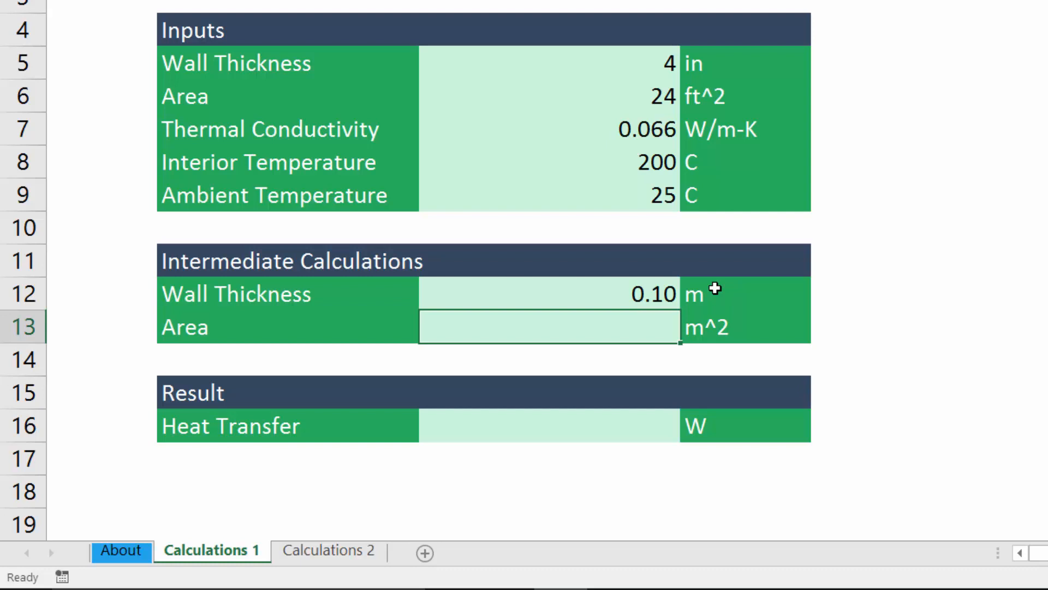
Step: Start =convert( in the Area cell using the 24 ft^2 input value as the number
type("=")
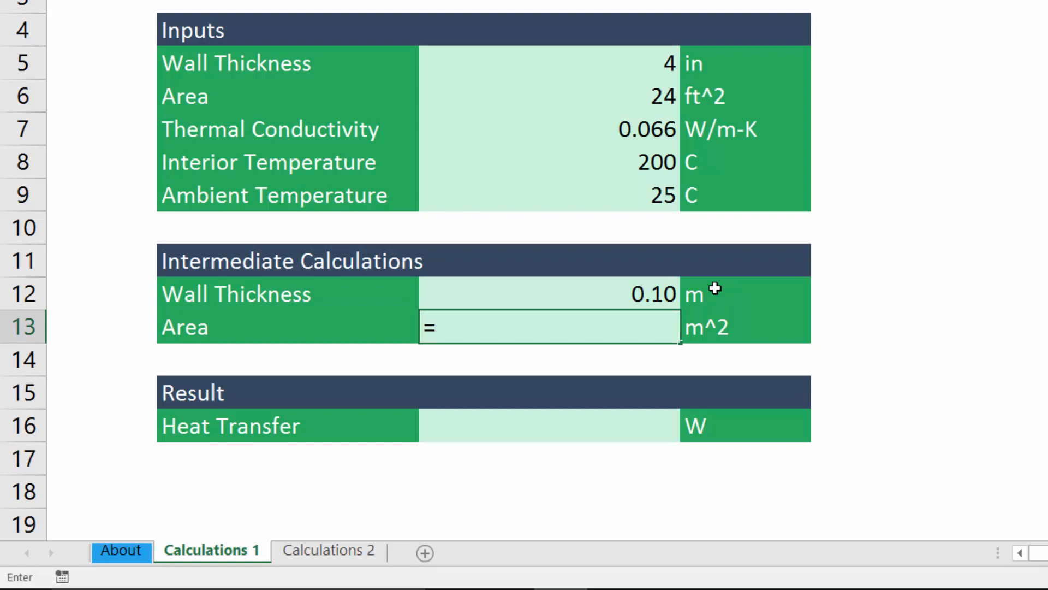
type("convert")
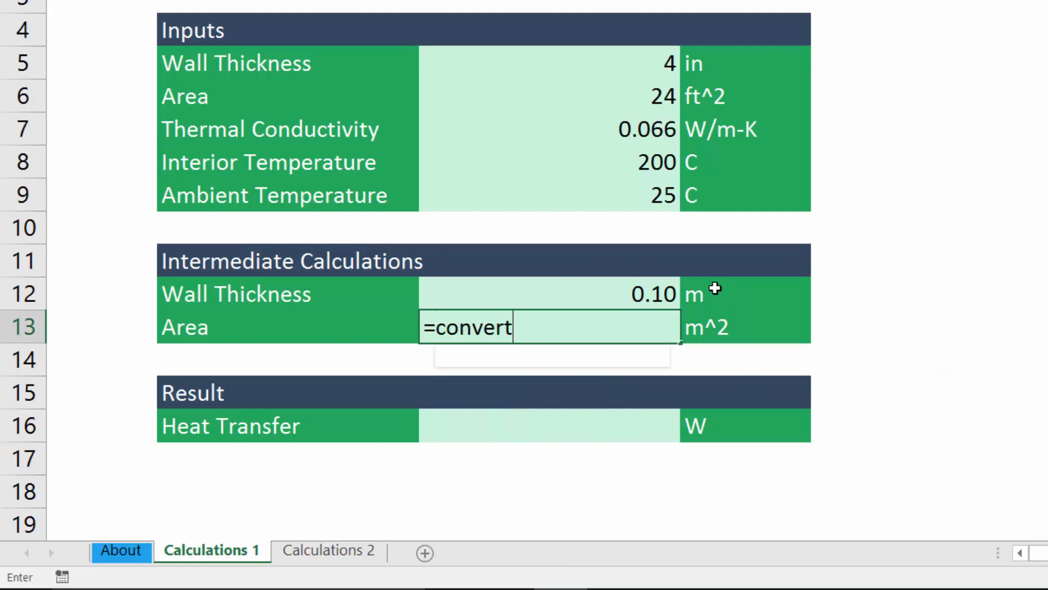
type("(C6")
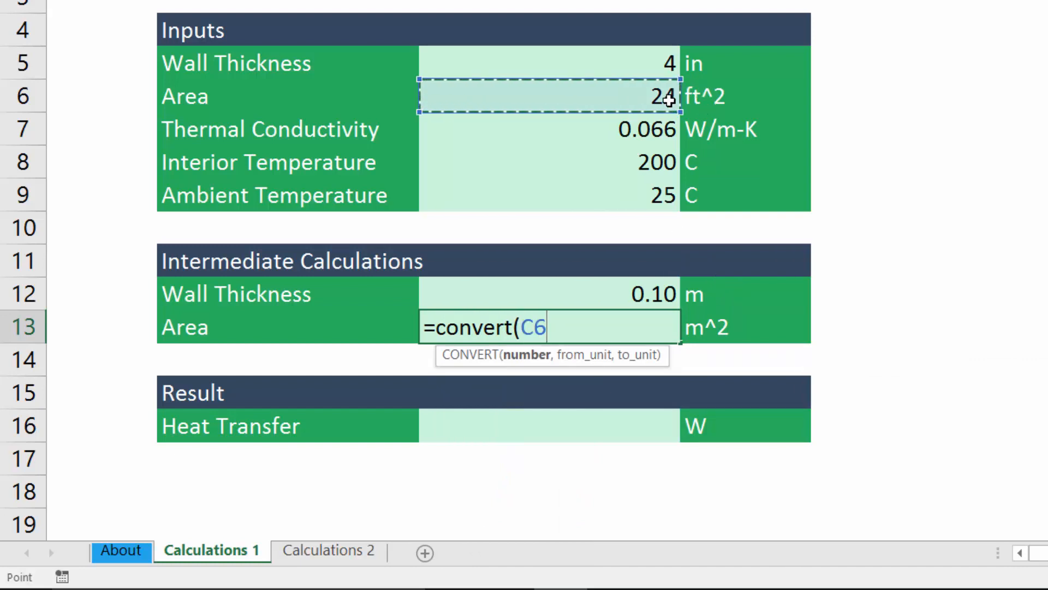
left_click(744, 96)
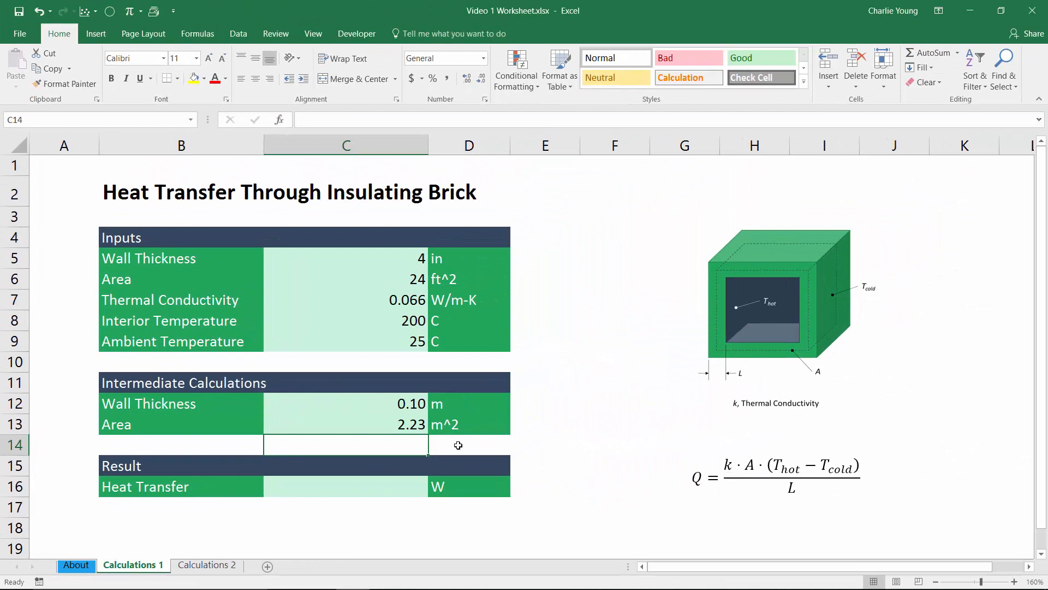
left_click(346, 486)
type("=")
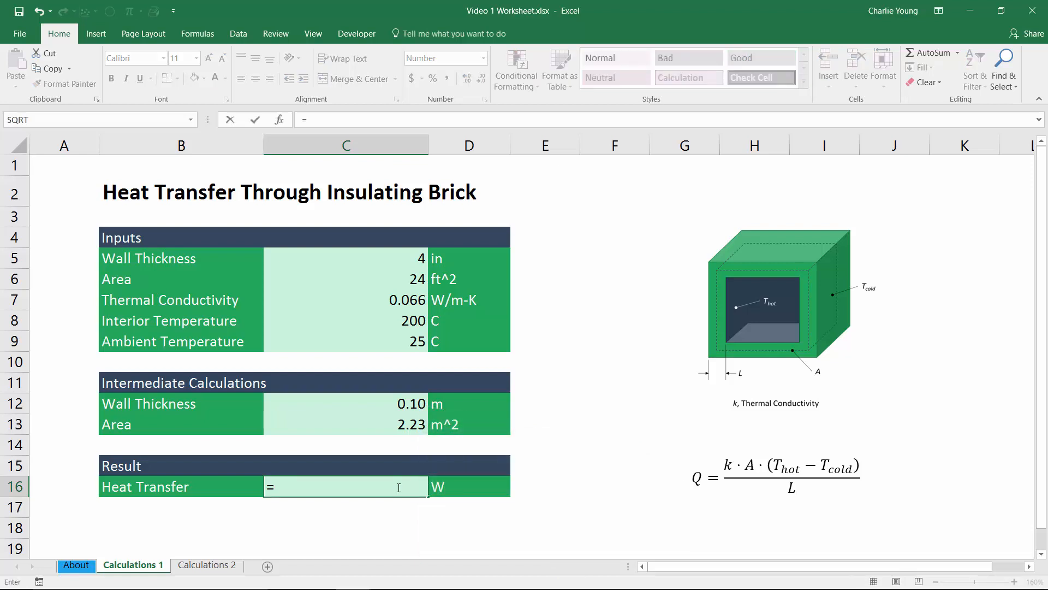
left_click(346, 299)
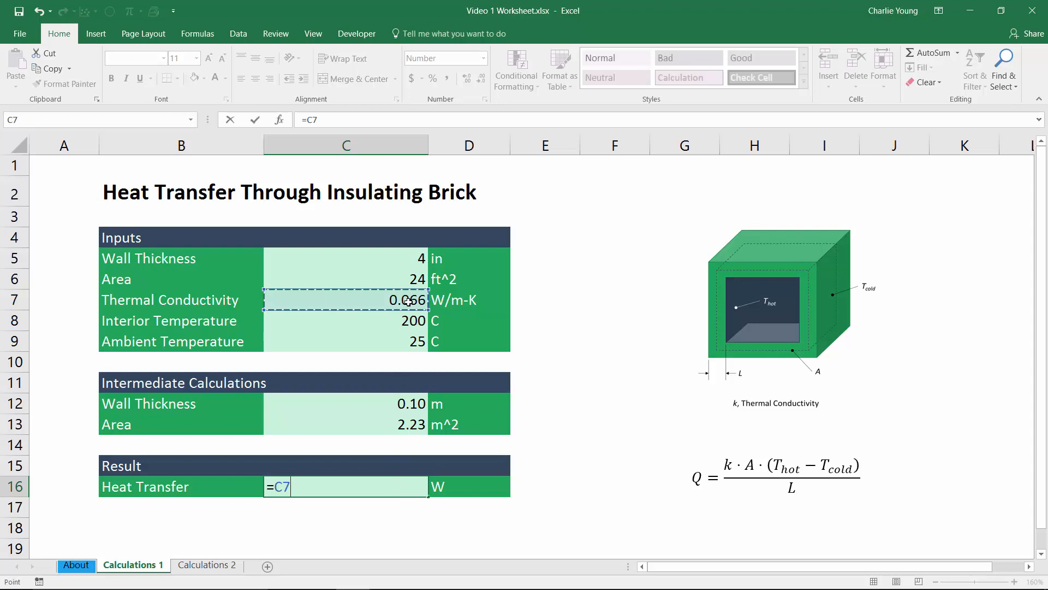
type("*")
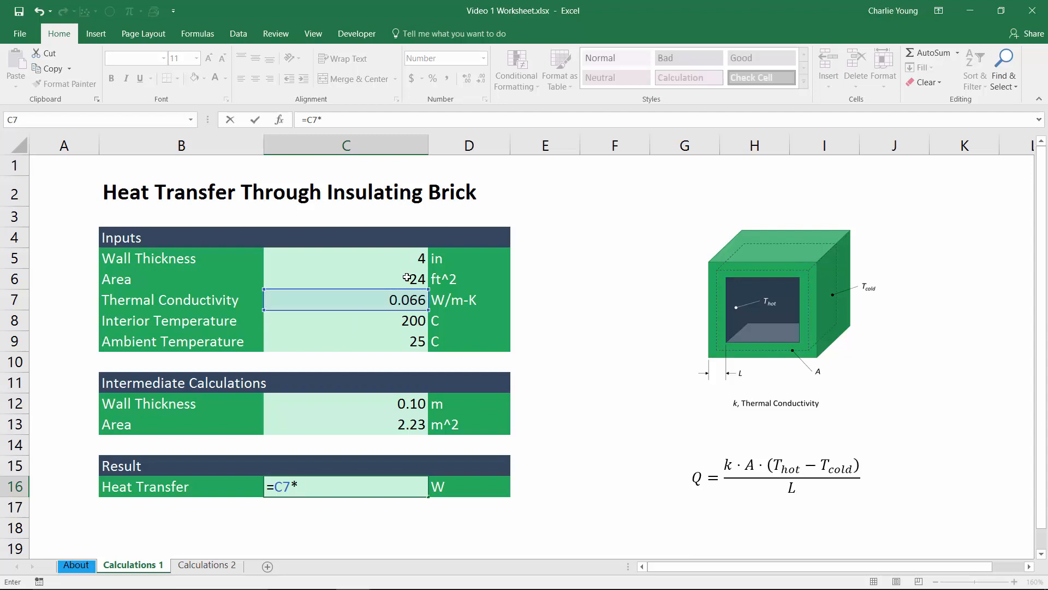
left_click(346, 279)
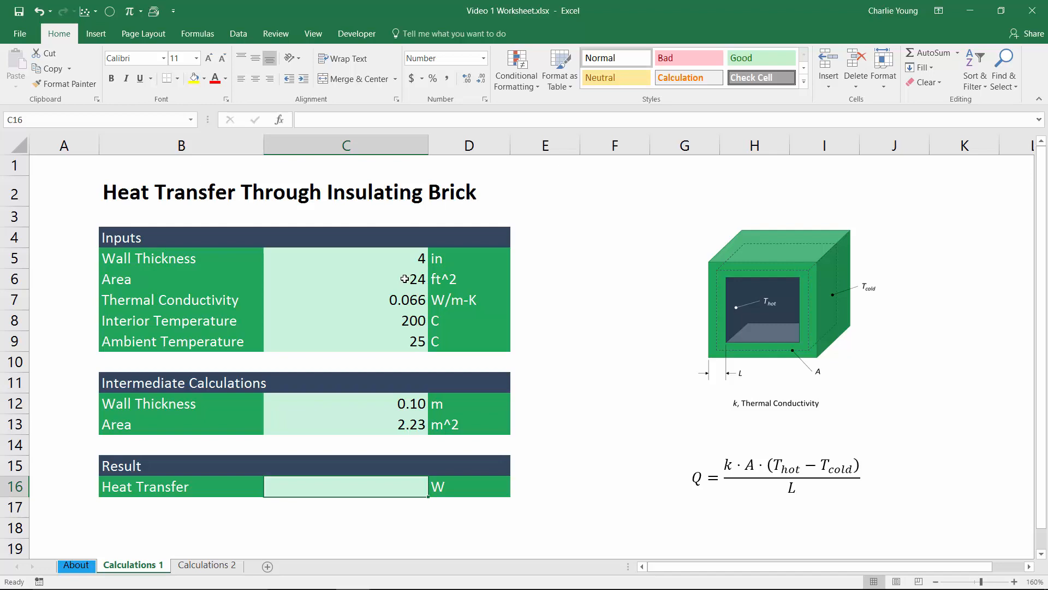
left_click(346, 299)
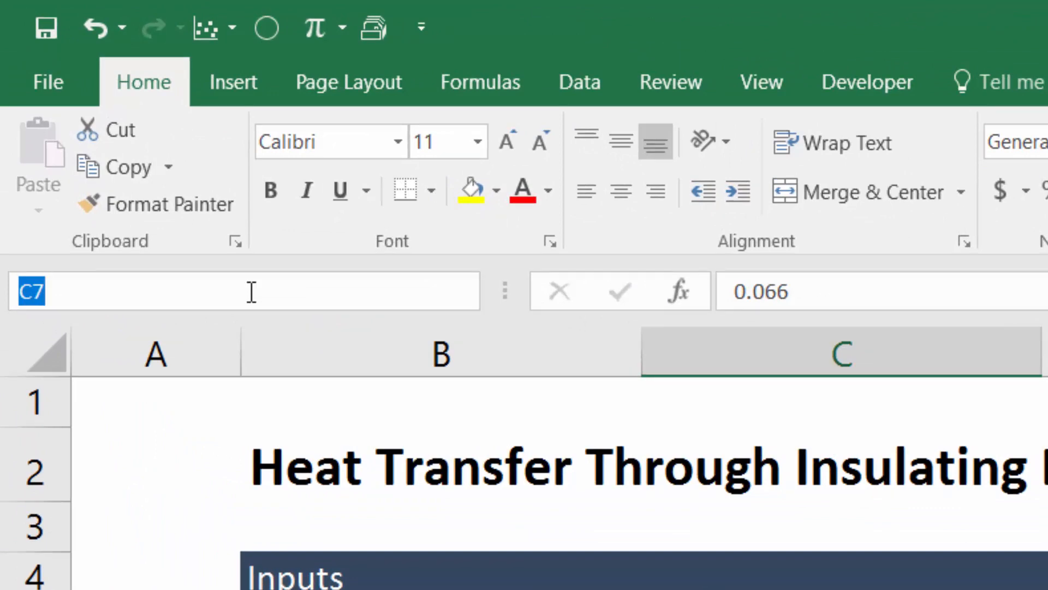
type("k")
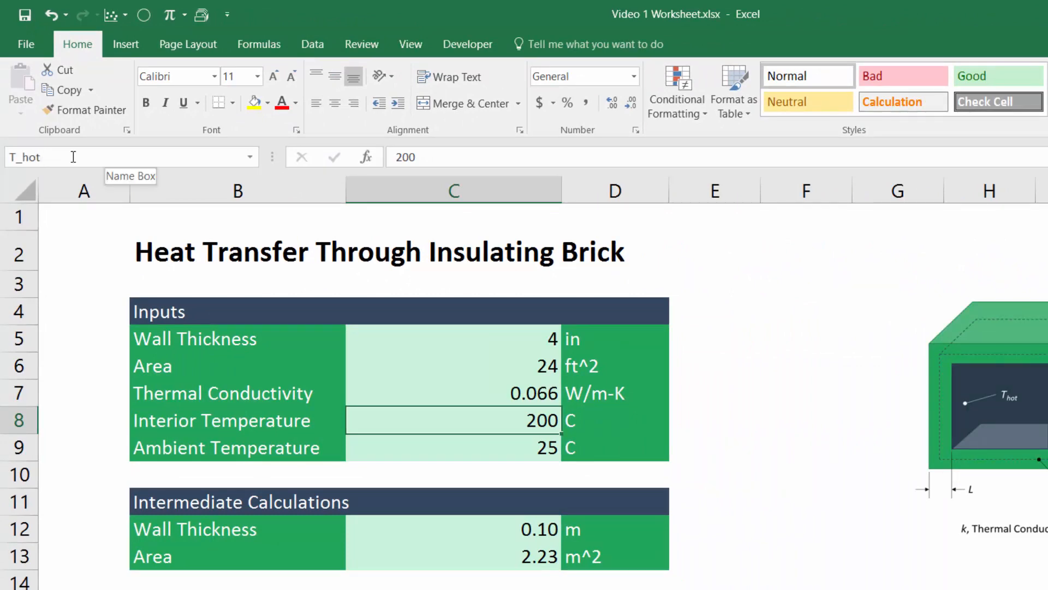
left_click(453, 448)
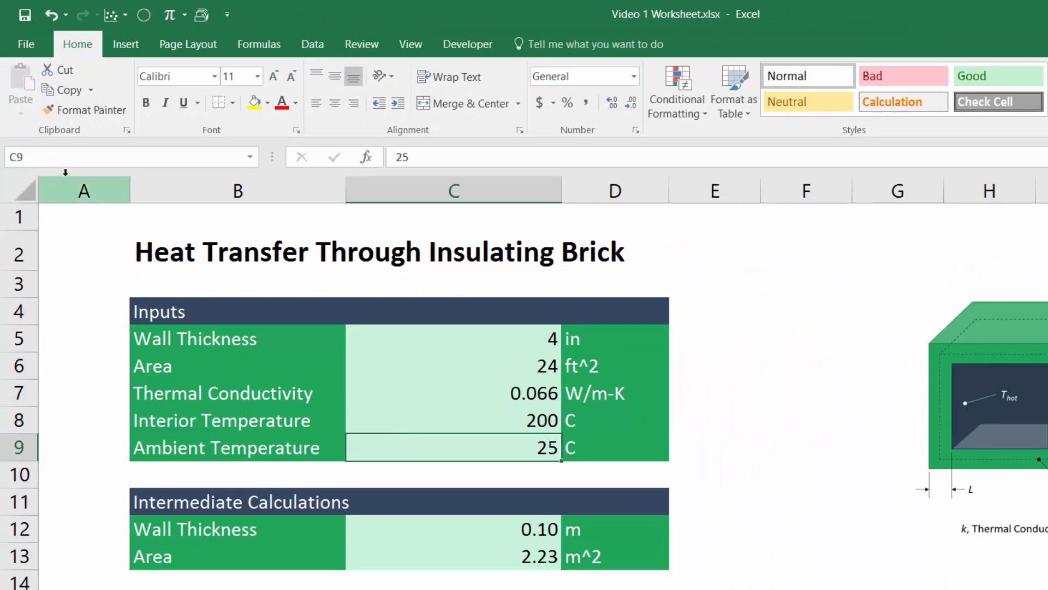
type("T_cold")
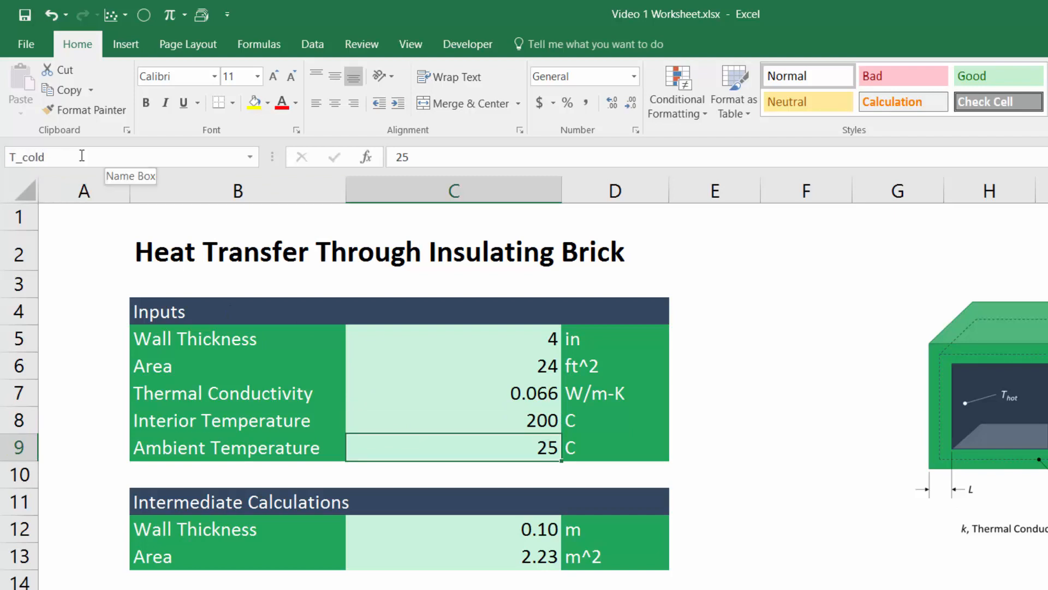
left_click(453, 528)
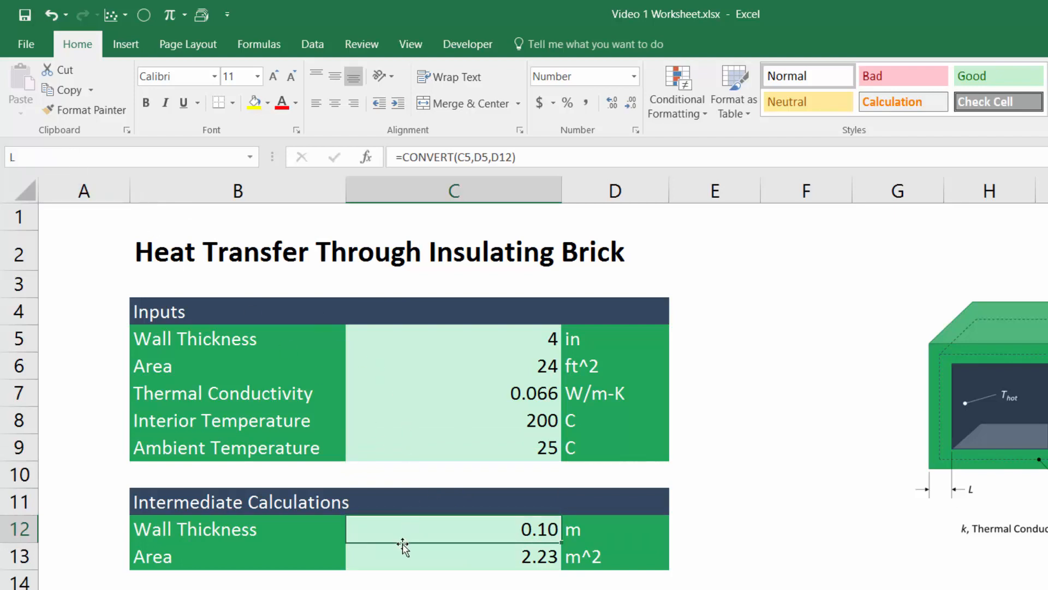
left_click(453, 556)
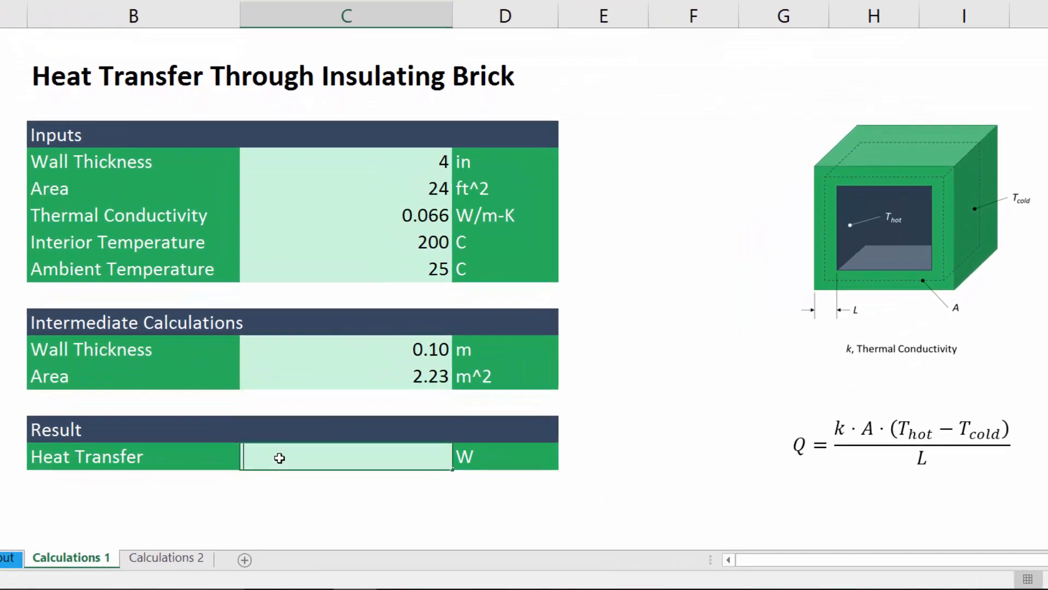
type("=")
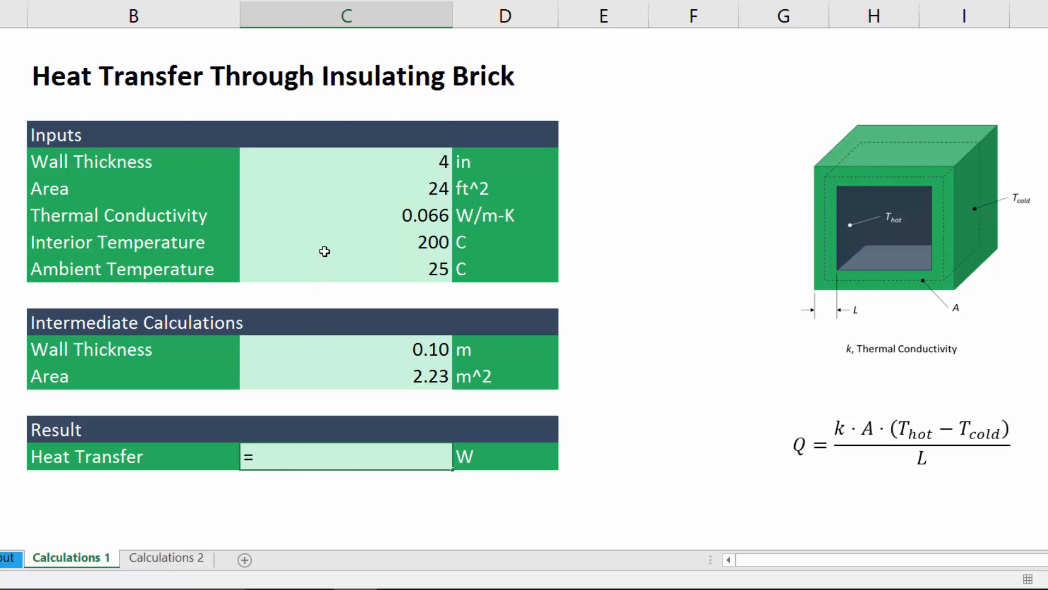
Step: Enter =k*A*(T_hot-T_cold)/L in the result cell, giving 253 W
type("k")
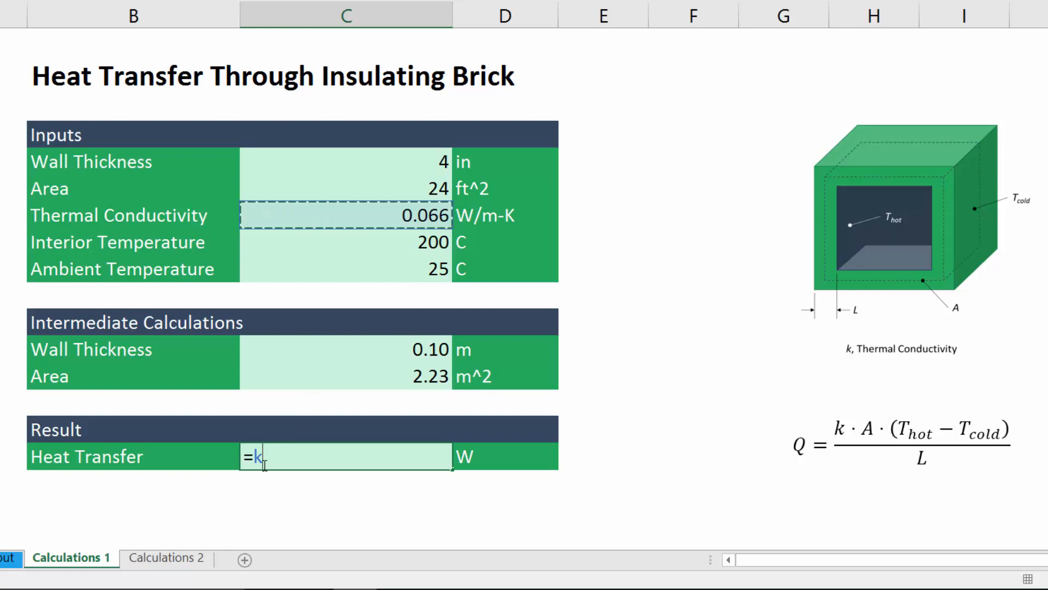
mouse_move(264, 475)
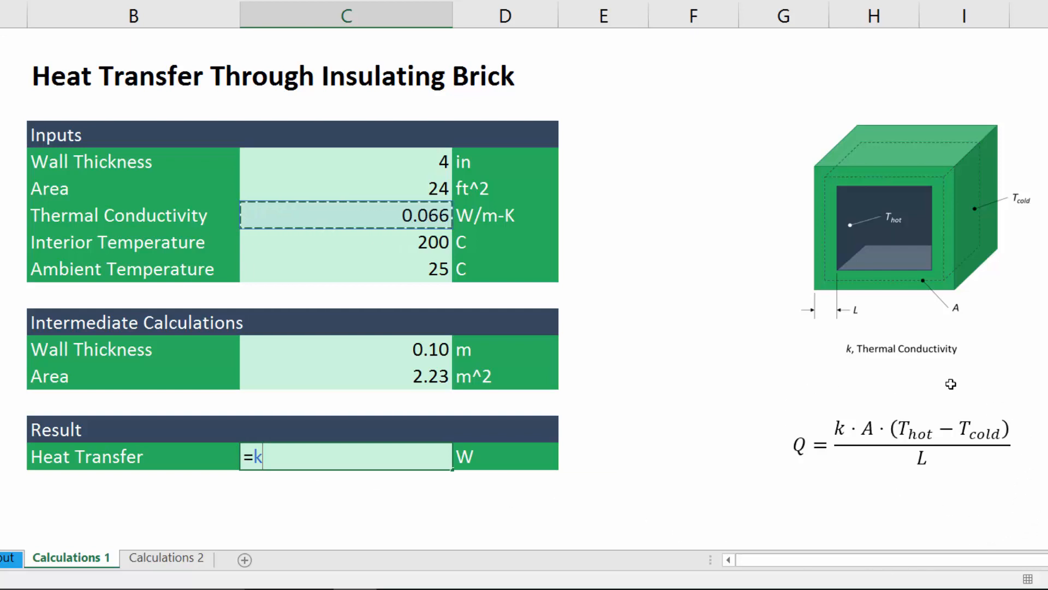
type("*")
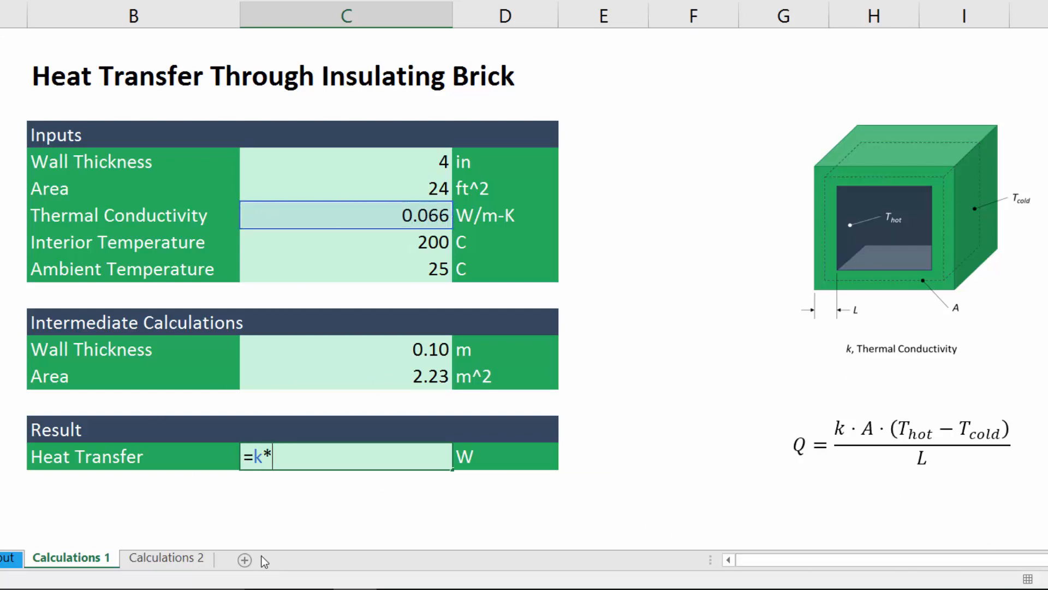
type("A")
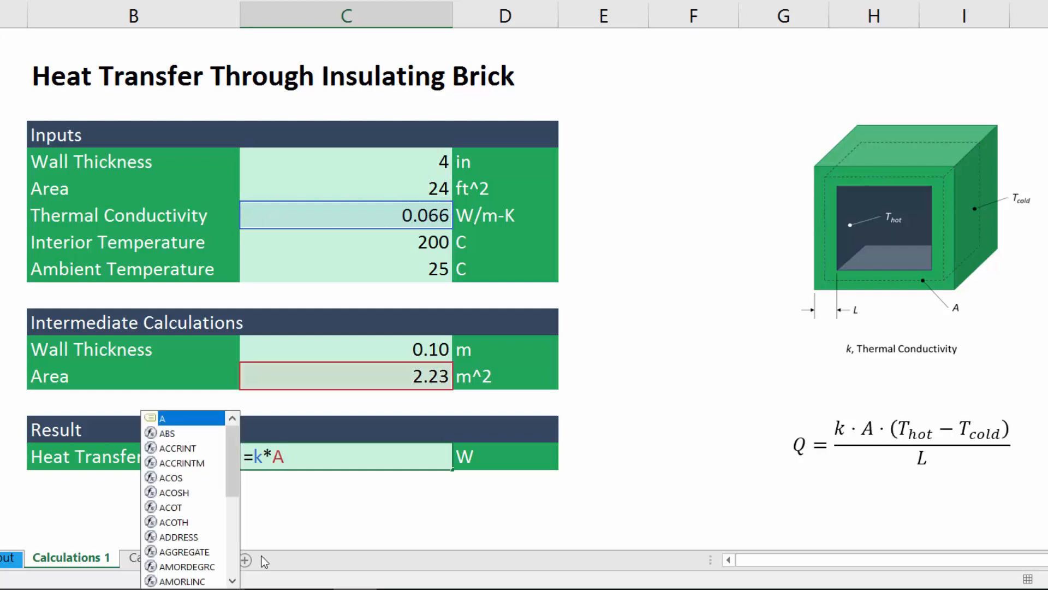
type("*(")
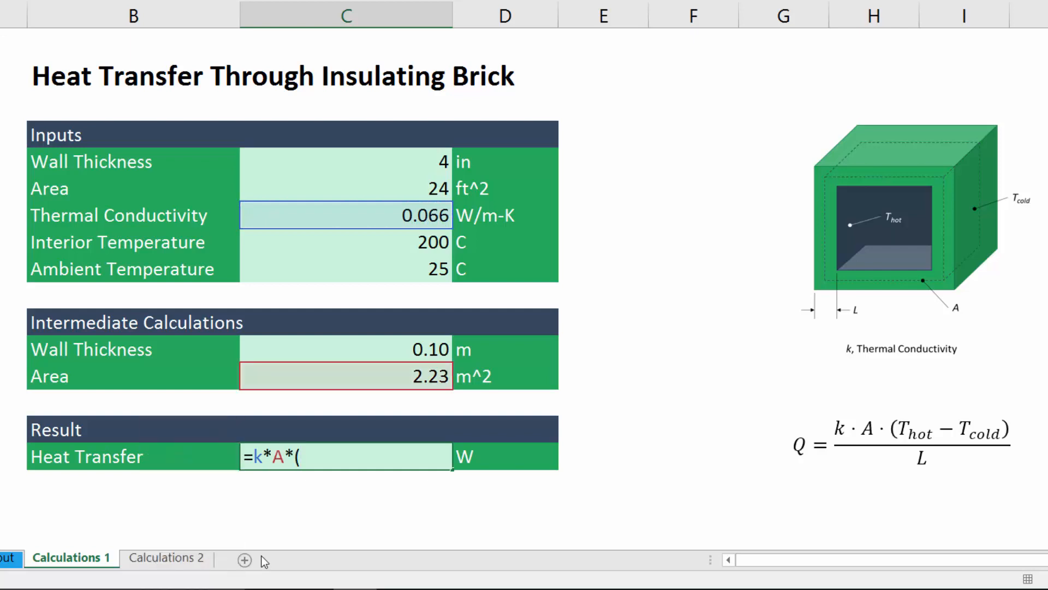
left_click(346, 243)
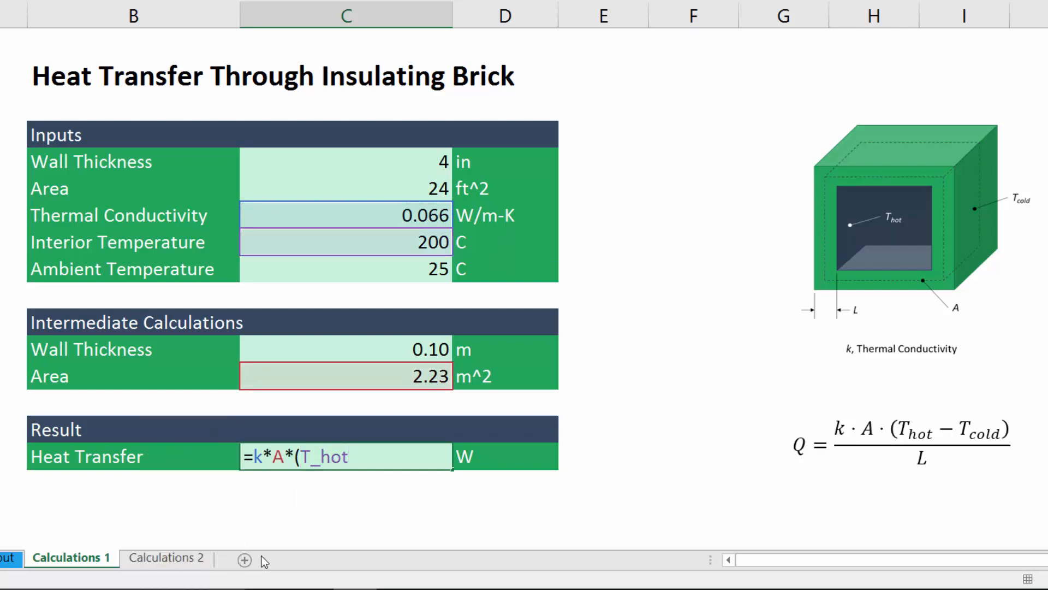
type("-T_cold")
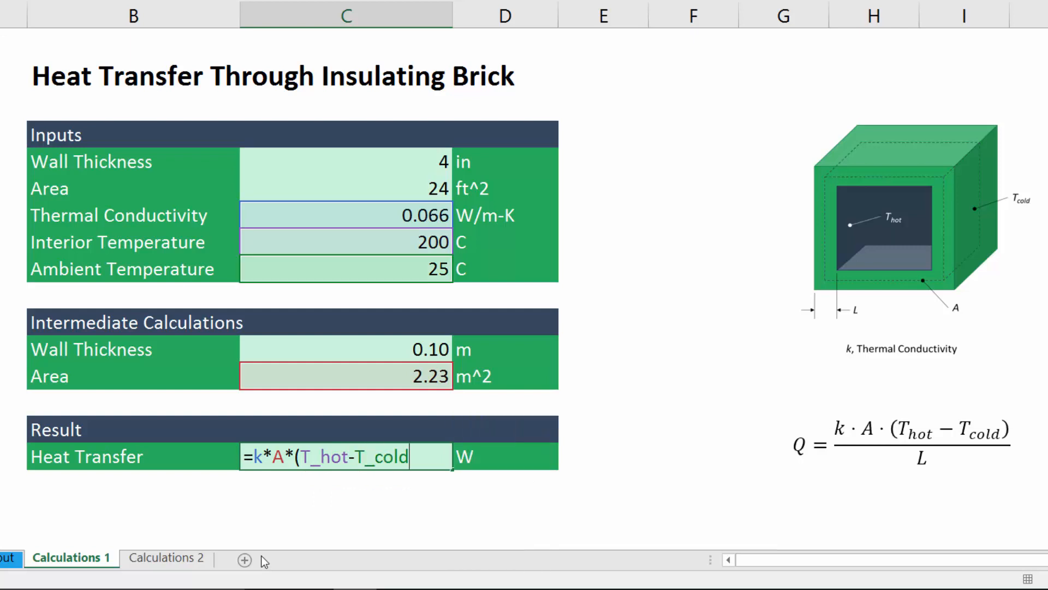
type(")/")
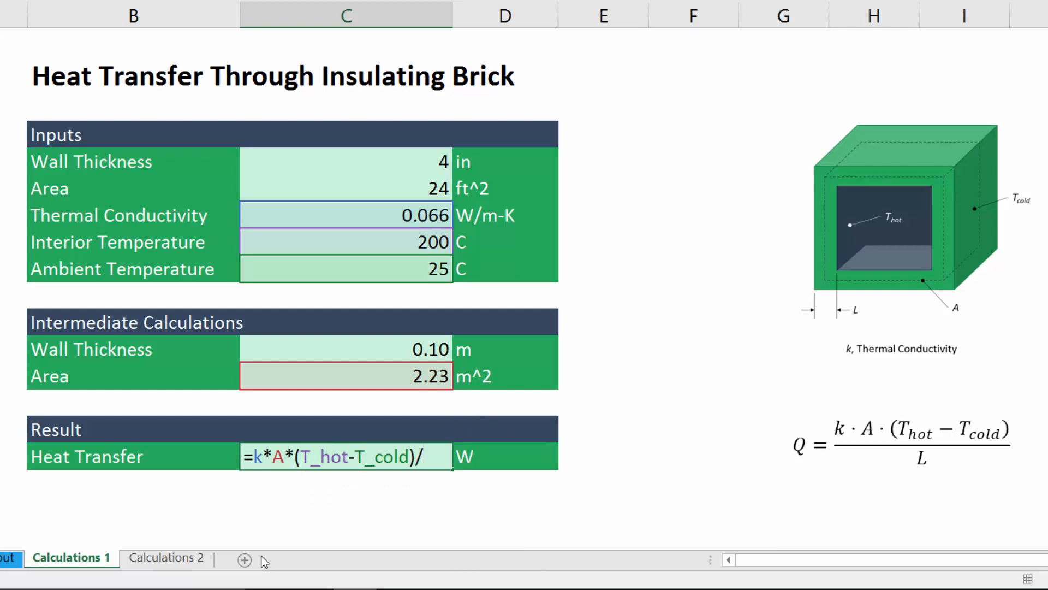
type("L")
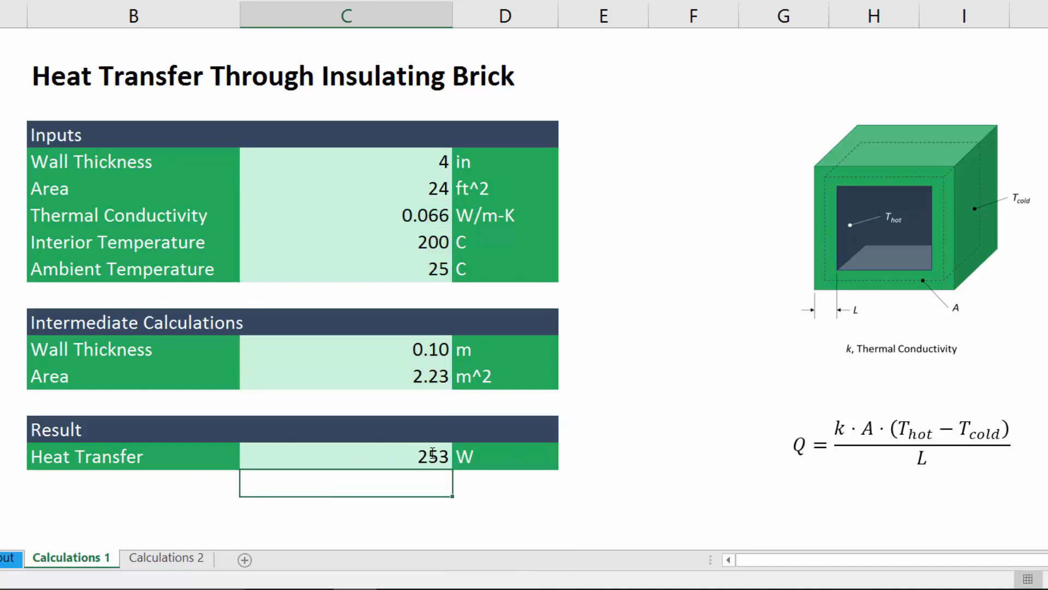
mouse_move(631, 461)
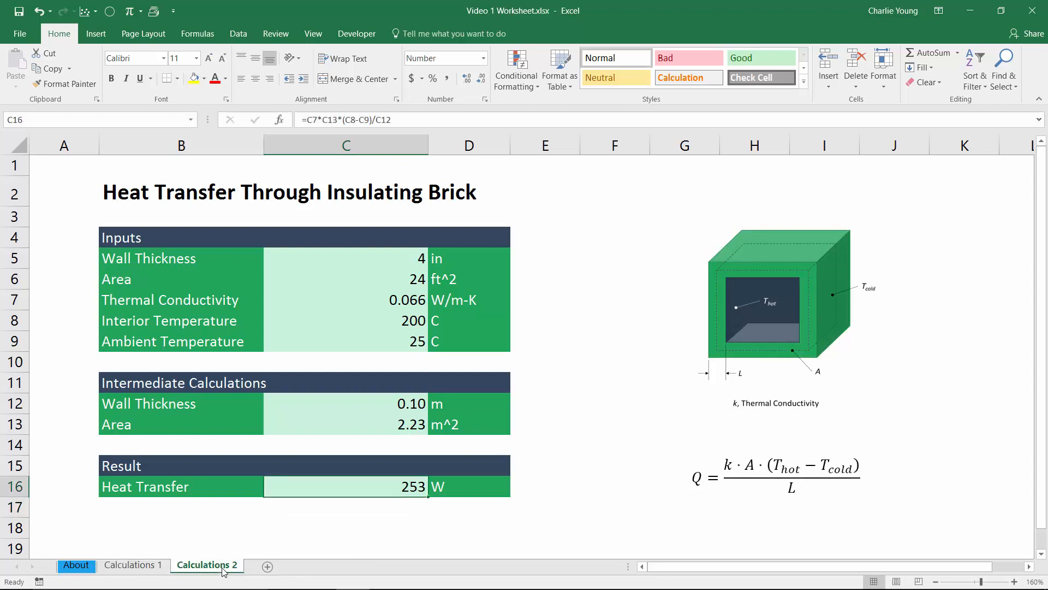
mouse_move(218, 577)
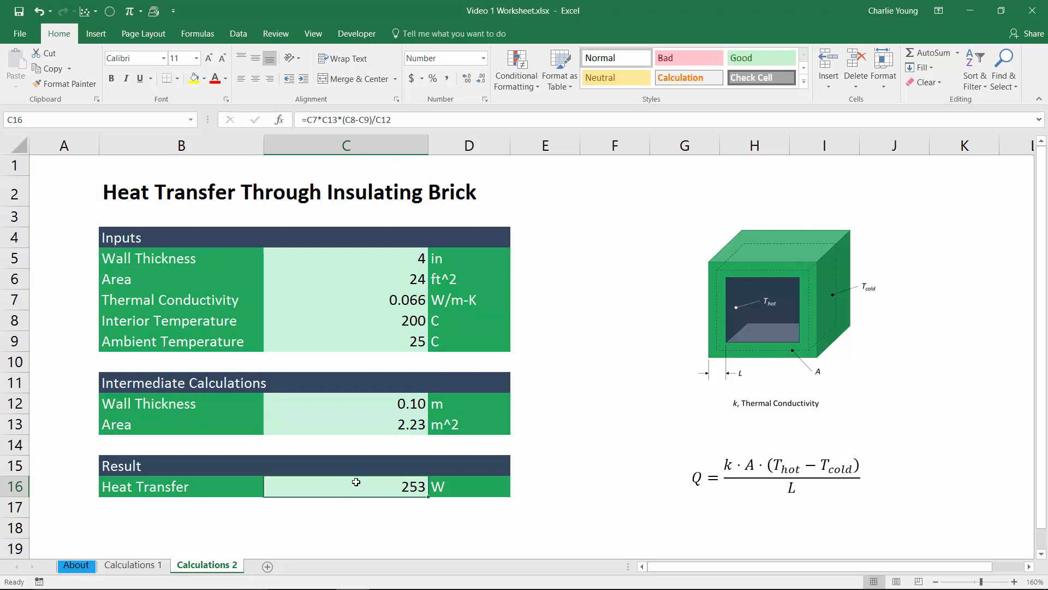
Step: Inspect the cell references used in the 253 W result formula
double_click(346, 485)
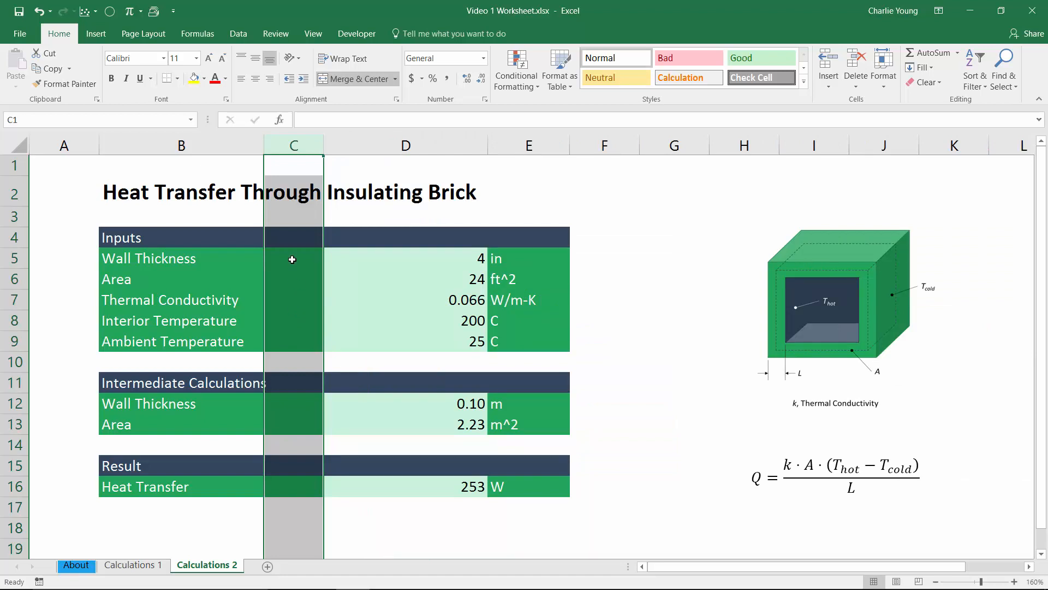
Step: Enter the short names such as T_hot beside the values and select the names with their values
left_click(292, 299)
type("k")
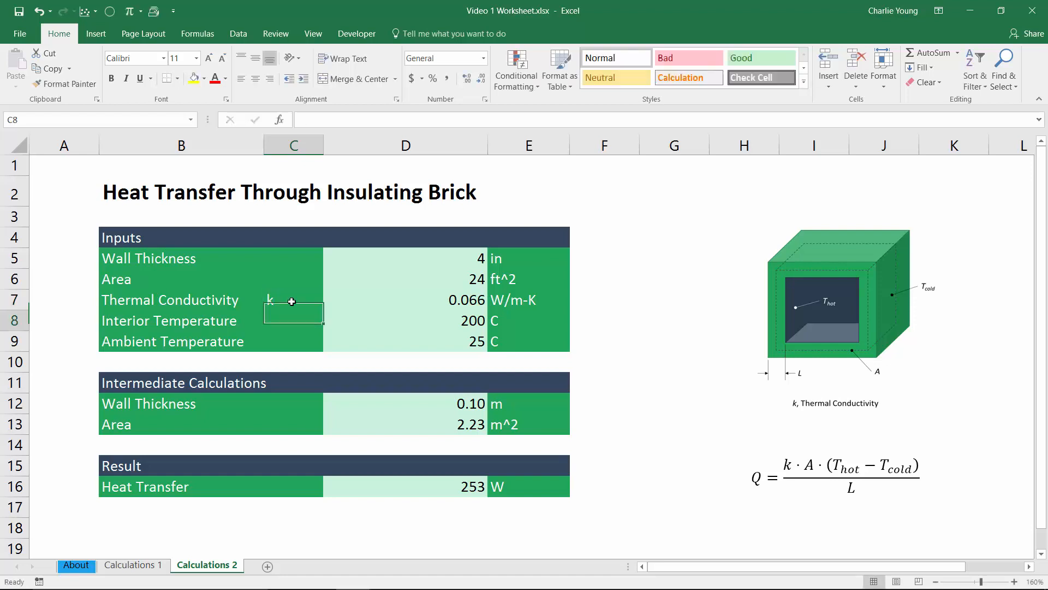
type("T_hot")
left_click(294, 340)
type("T_cold")
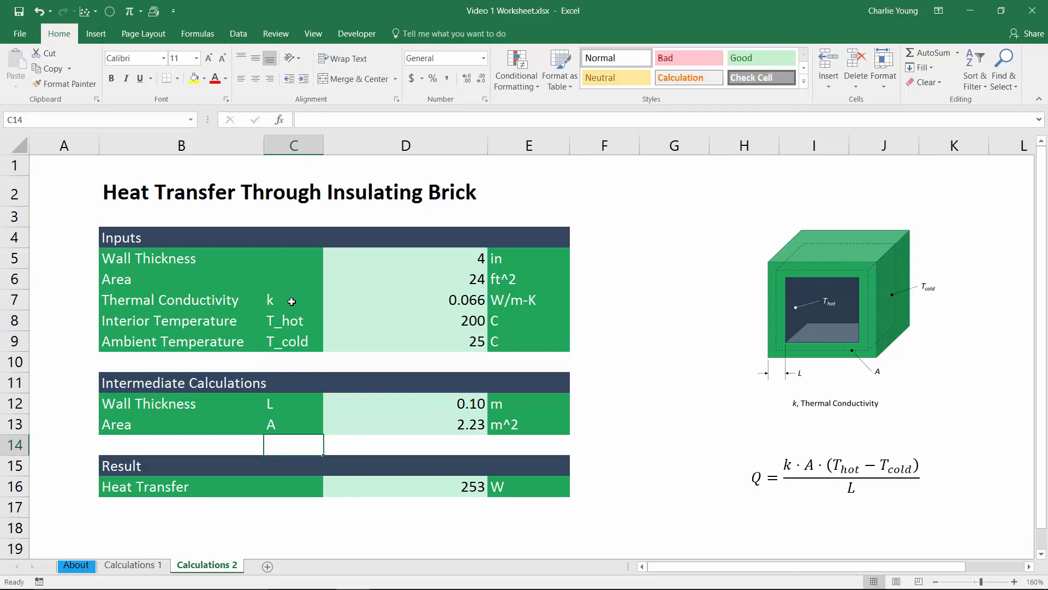
left_click(293, 299)
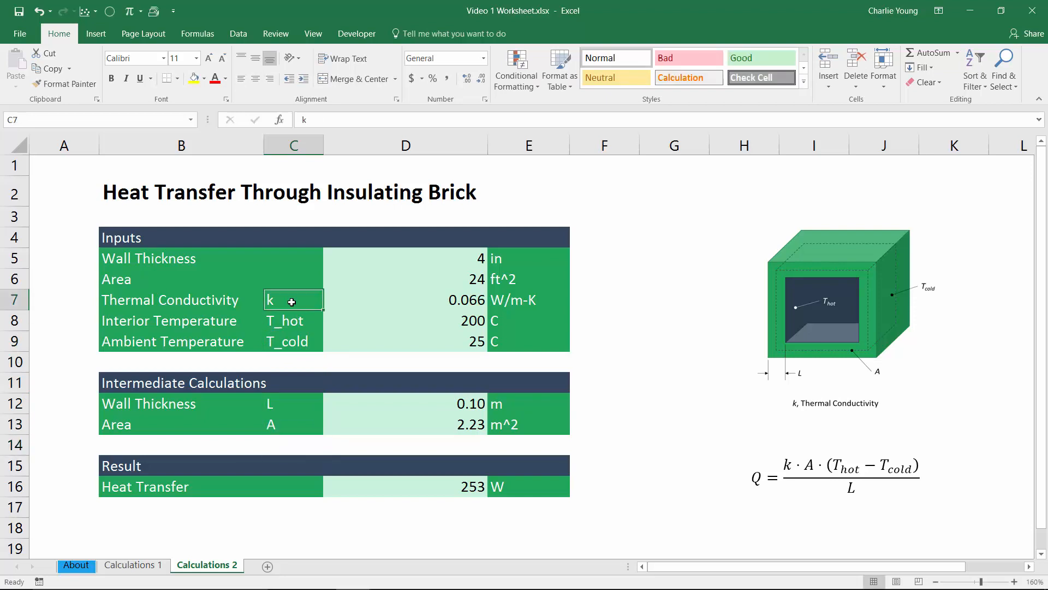
left_click_drag(293, 299, 429, 342)
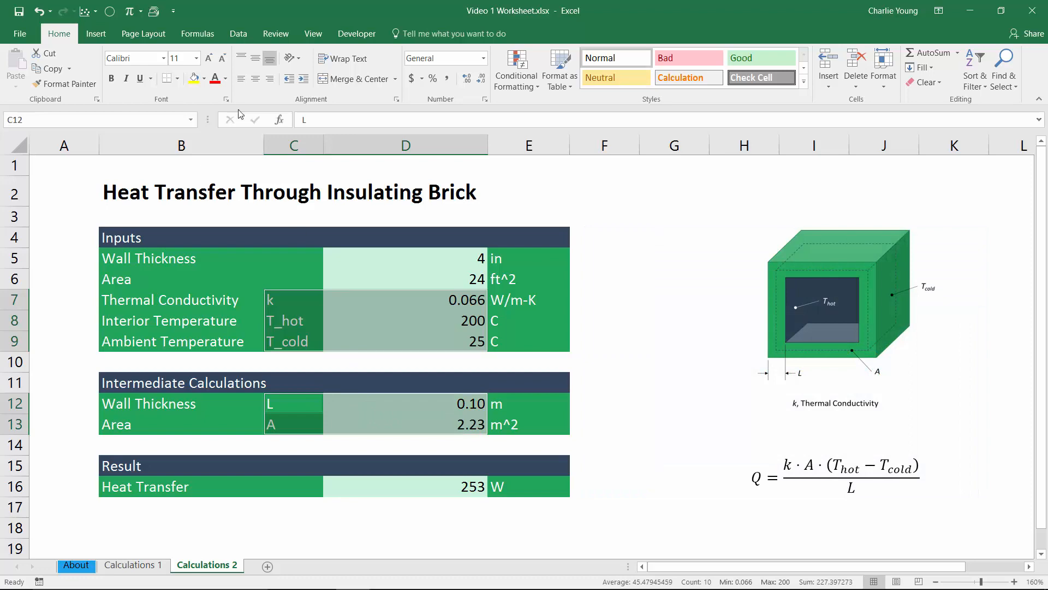
Step: Use Create from Selection with Left column so each value is named from its label, e.g. 0.066 becomes k
left_click(196, 34)
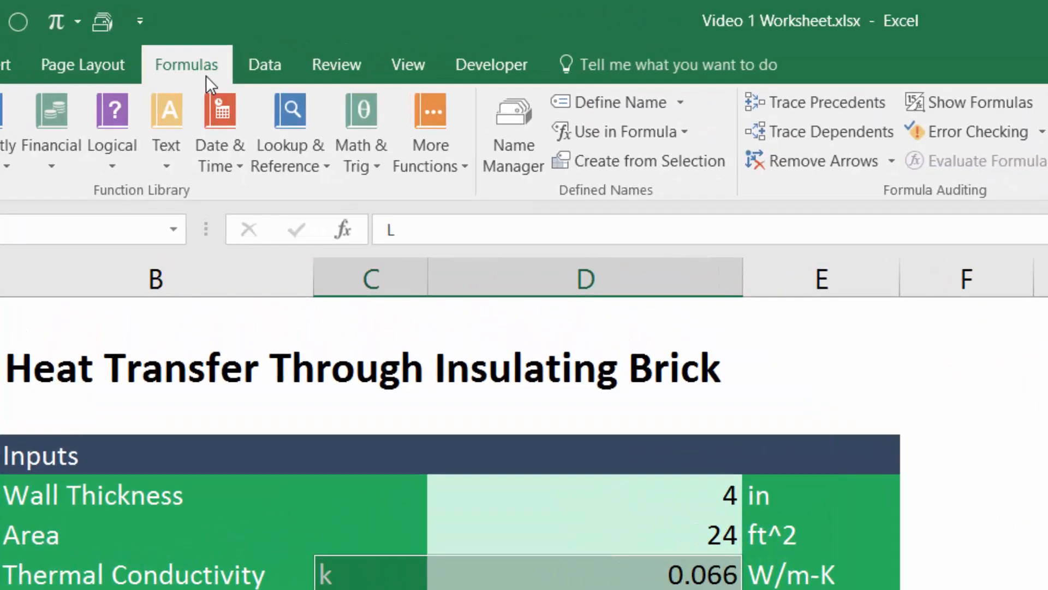
mouse_move(605, 160)
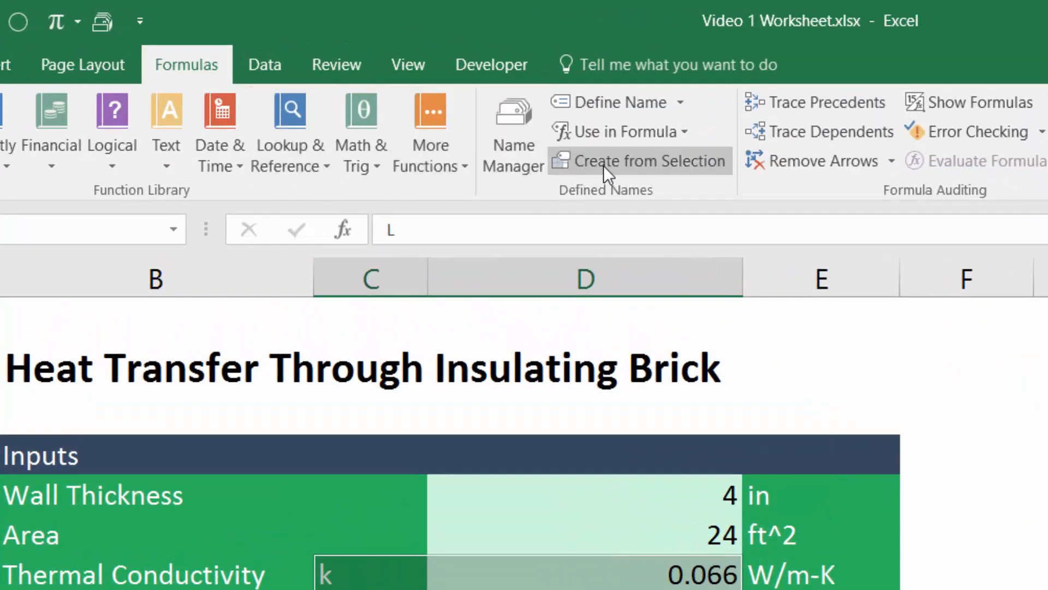
left_click(648, 161)
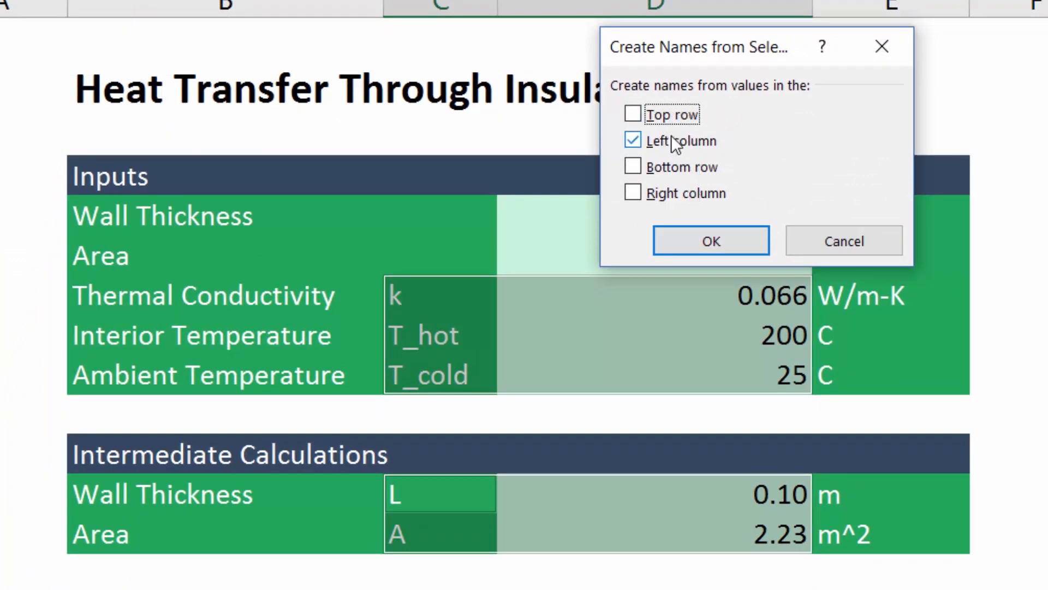
mouse_move(450, 542)
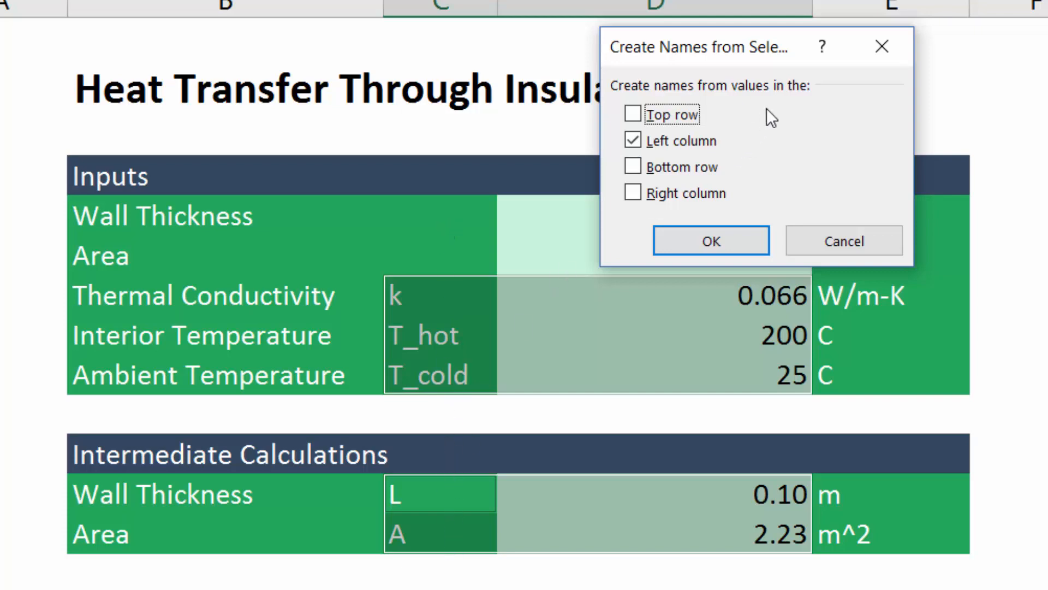
mouse_move(761, 168)
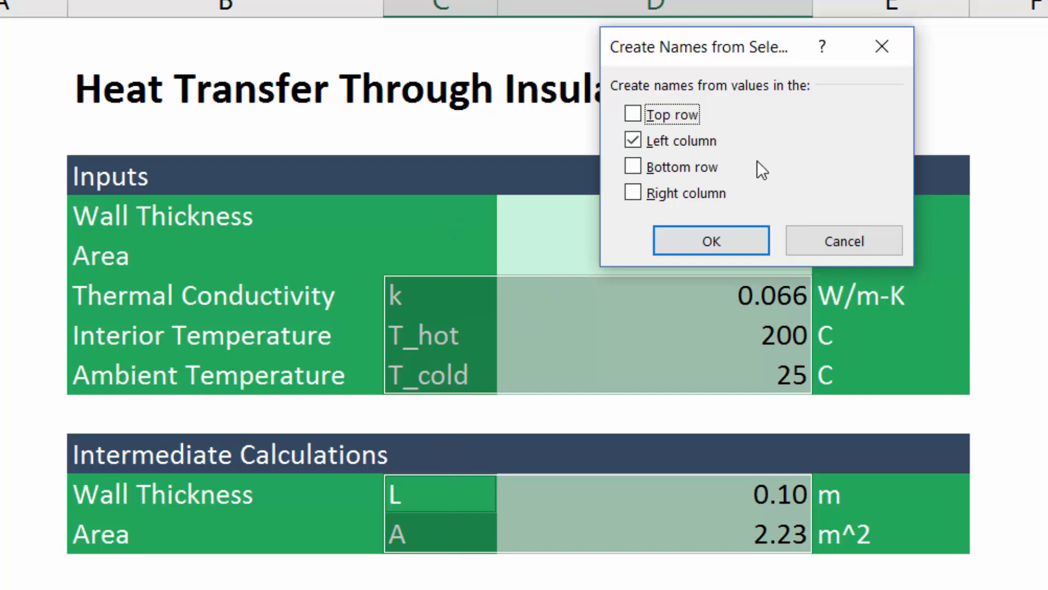
left_click(710, 240)
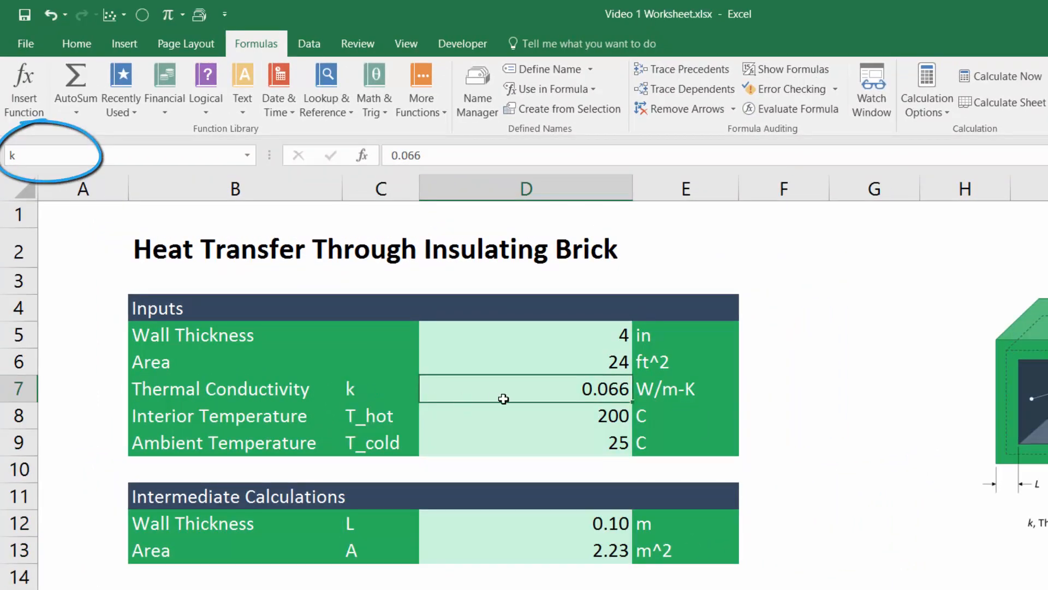
left_click(47, 155)
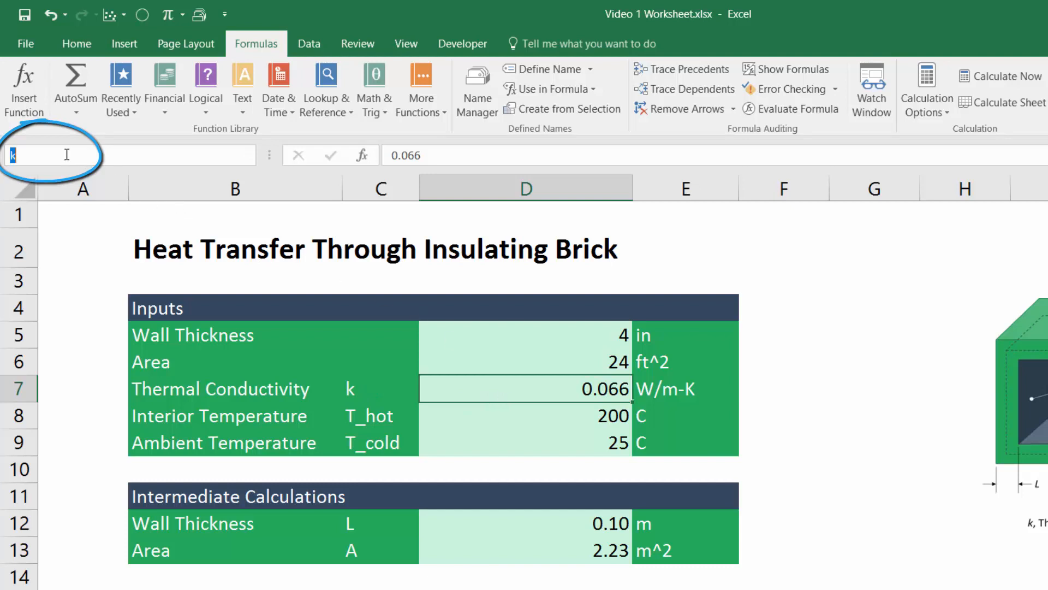
left_click(526, 415)
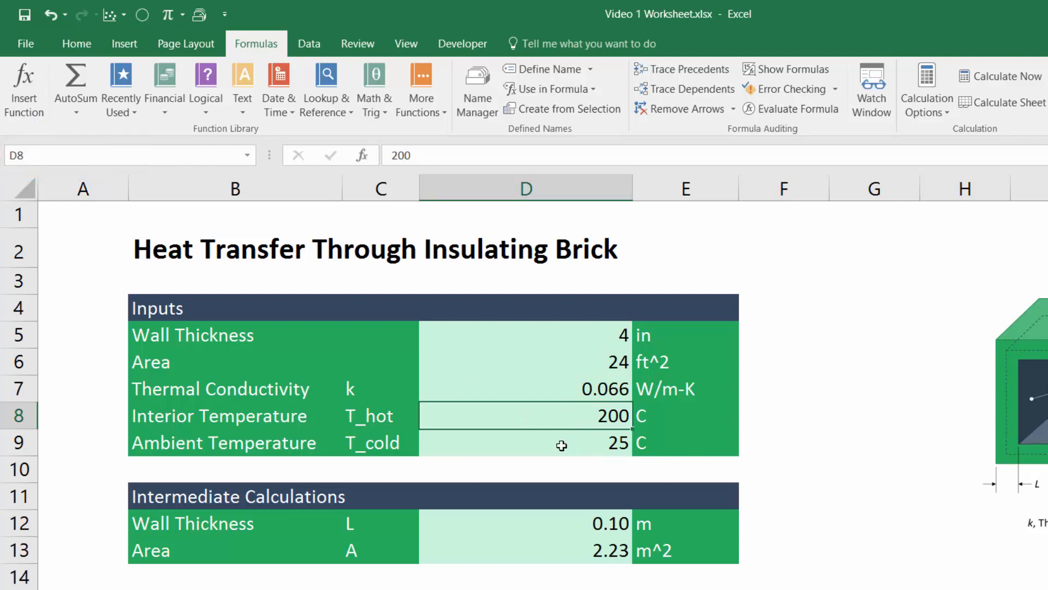
left_click(525, 523)
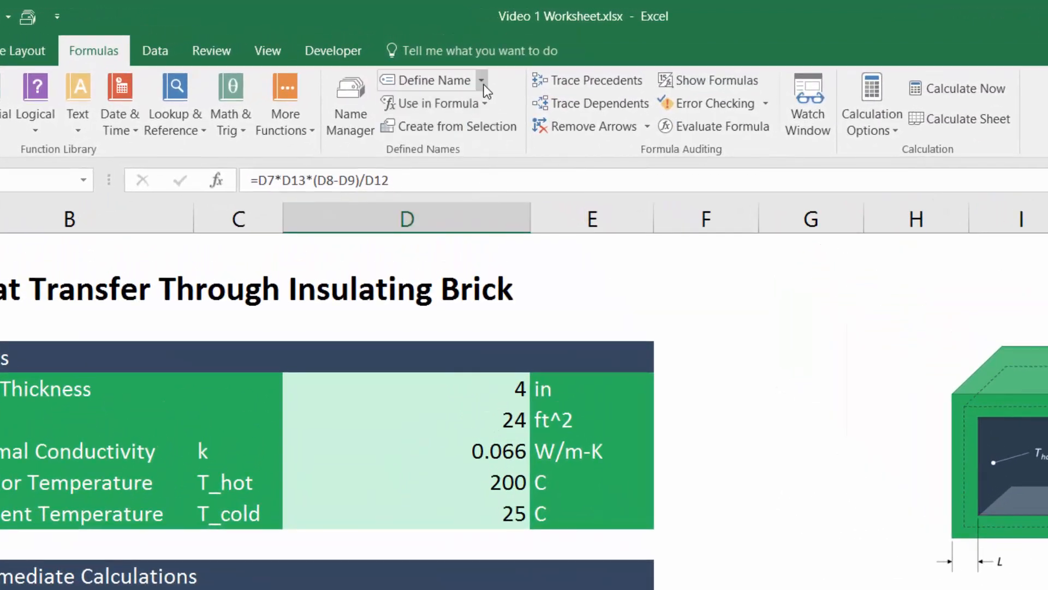
Step: Apply all five names so the result formula reads =k*A*(T_hot-T_cold)/L, still 253 W
left_click(480, 80)
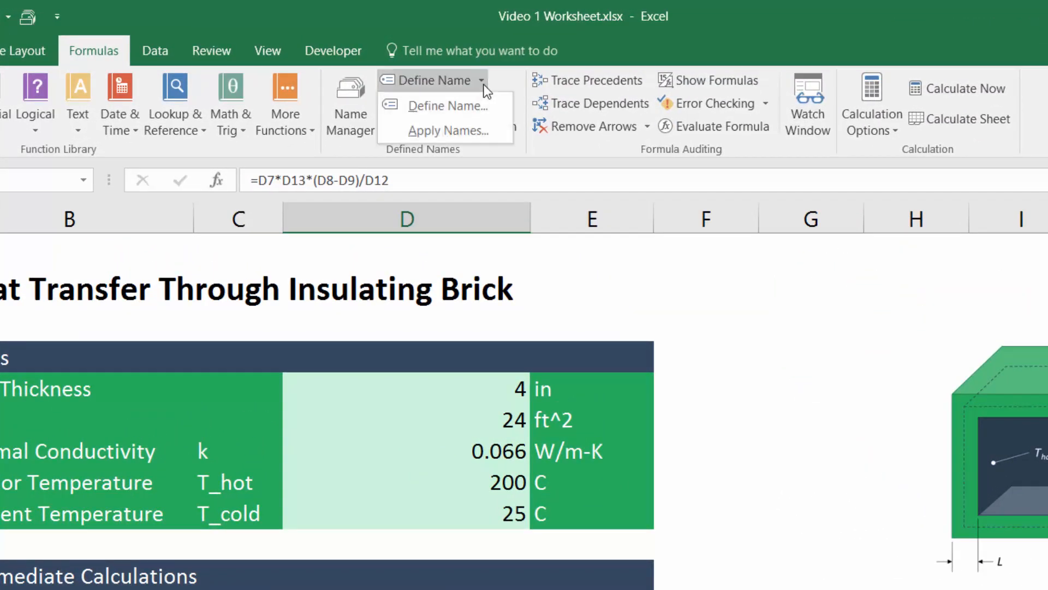
mouse_move(447, 130)
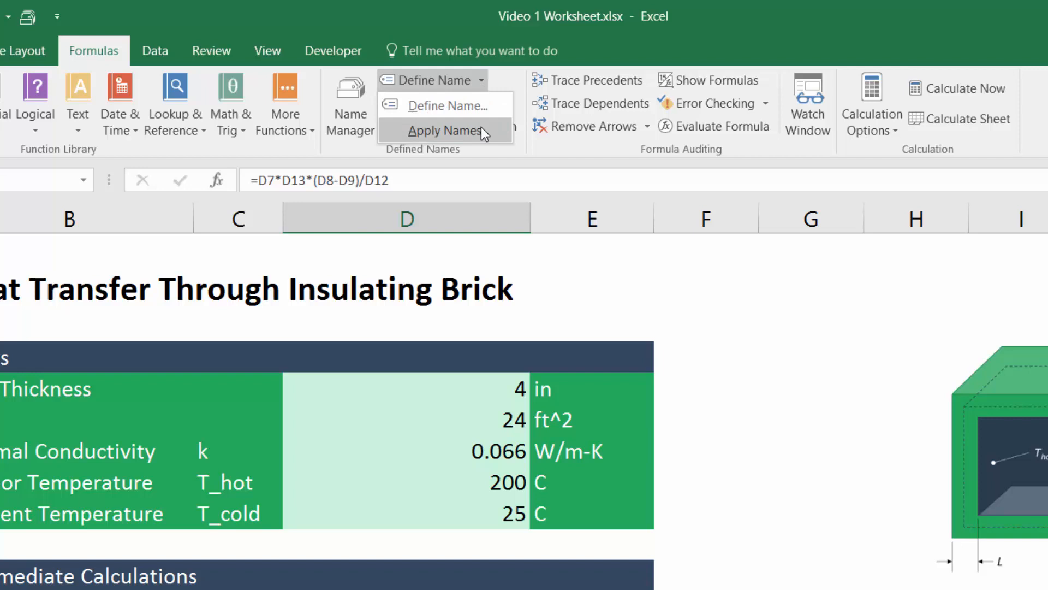
left_click(443, 130)
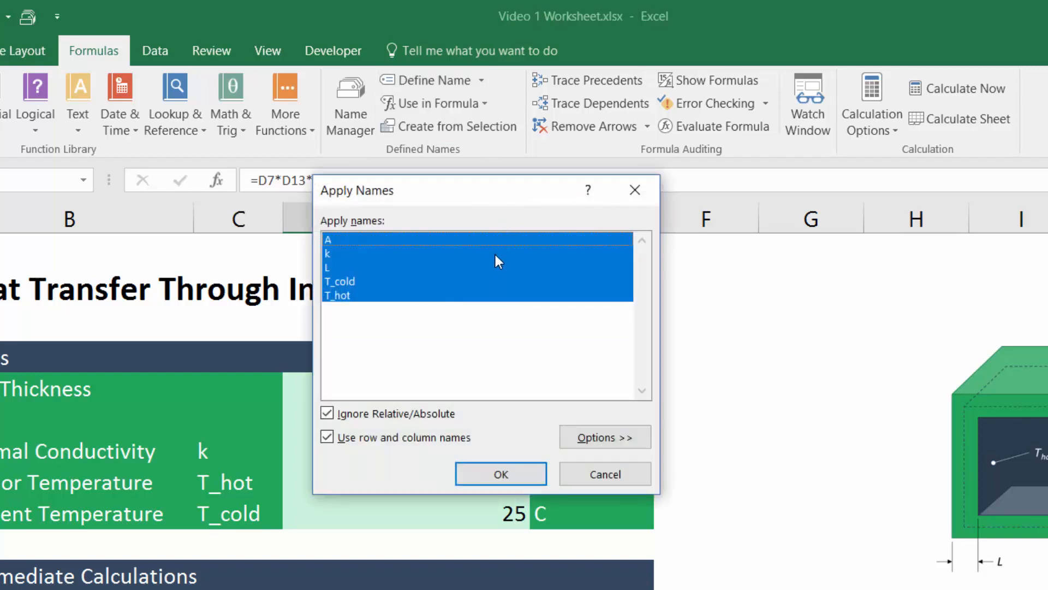
mouse_move(511, 314)
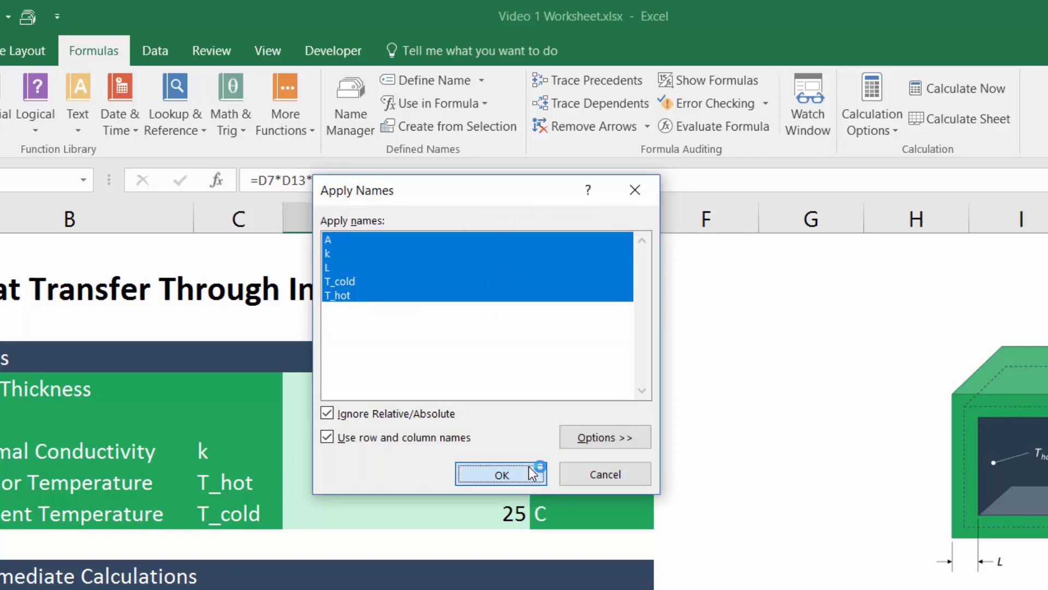
left_click(501, 474)
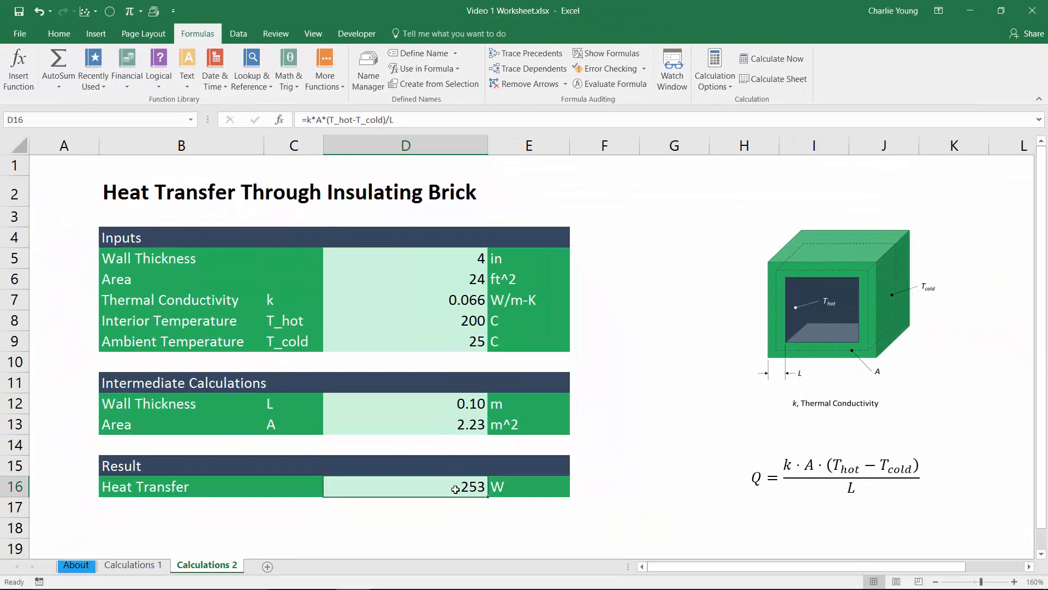
double_click(404, 486)
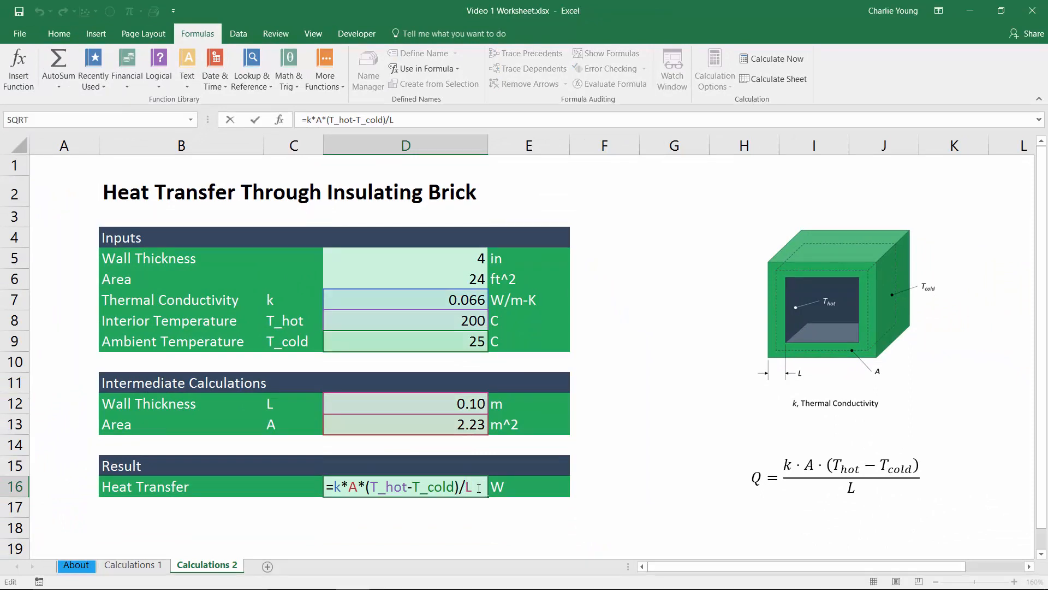